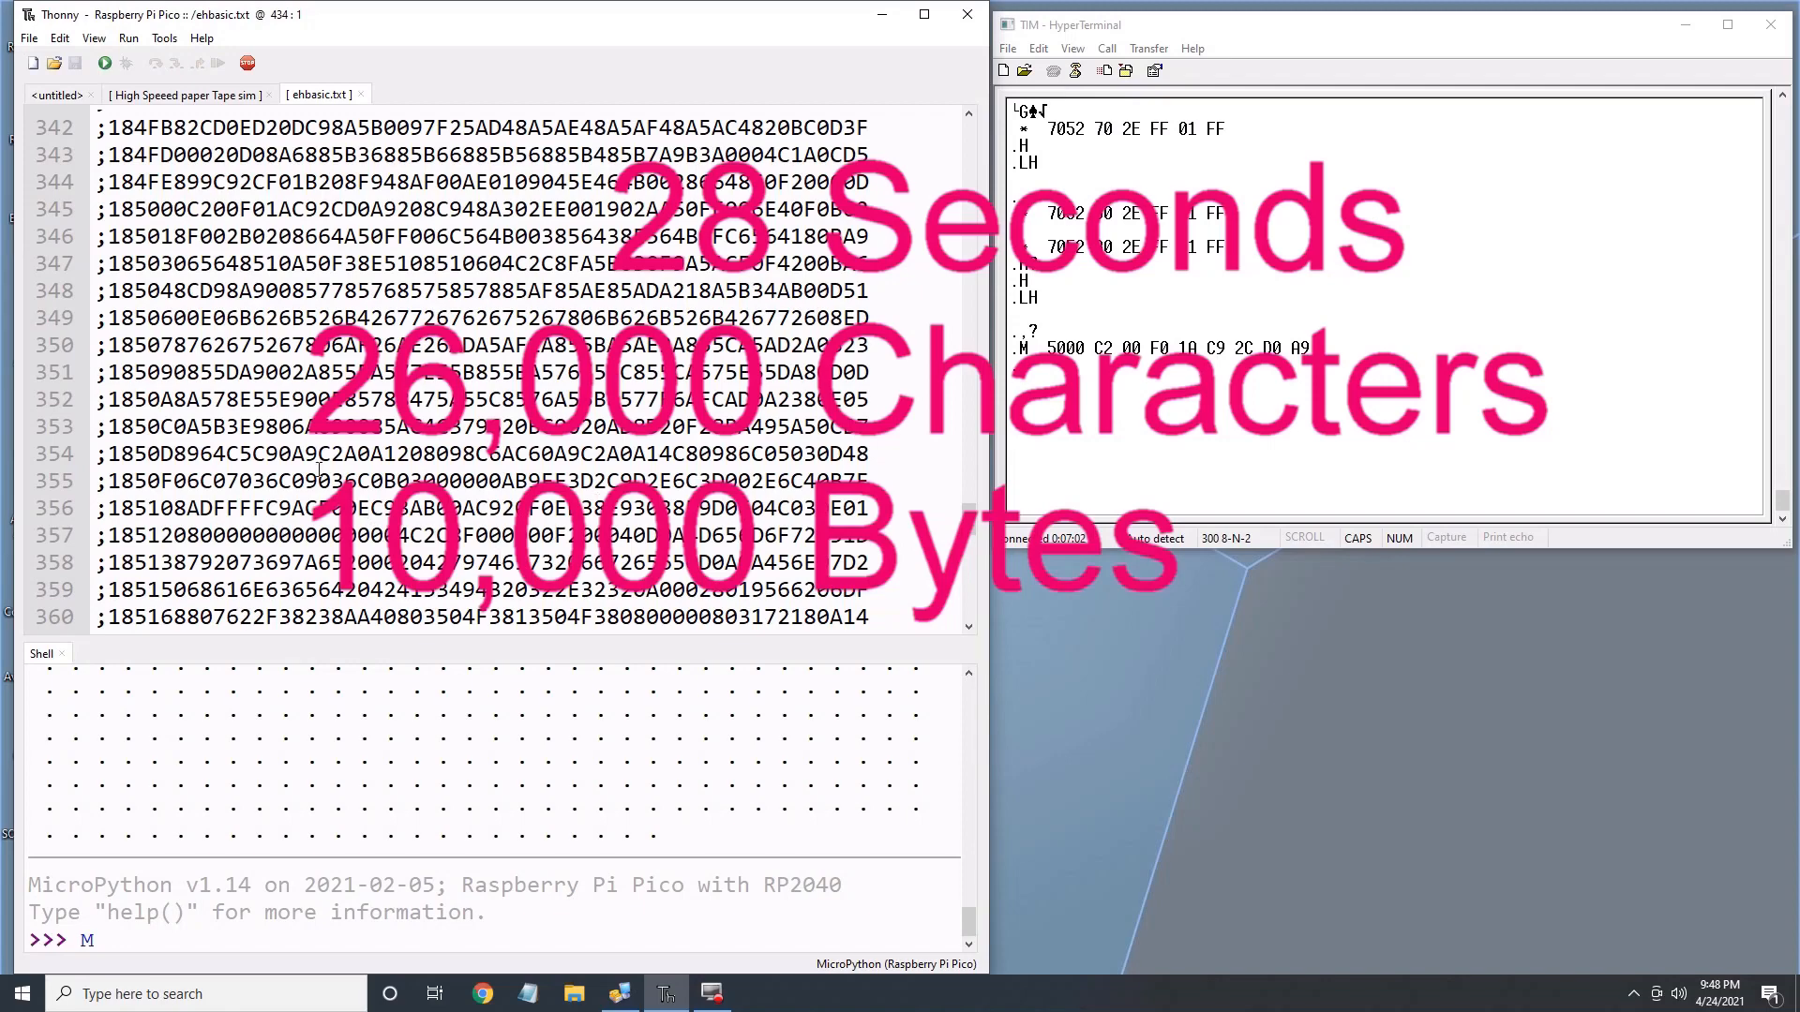
- Highlight the interrupt handler, bit helper, byte output and GPIO setup blocks with the purple style token
scroll("down", 3)
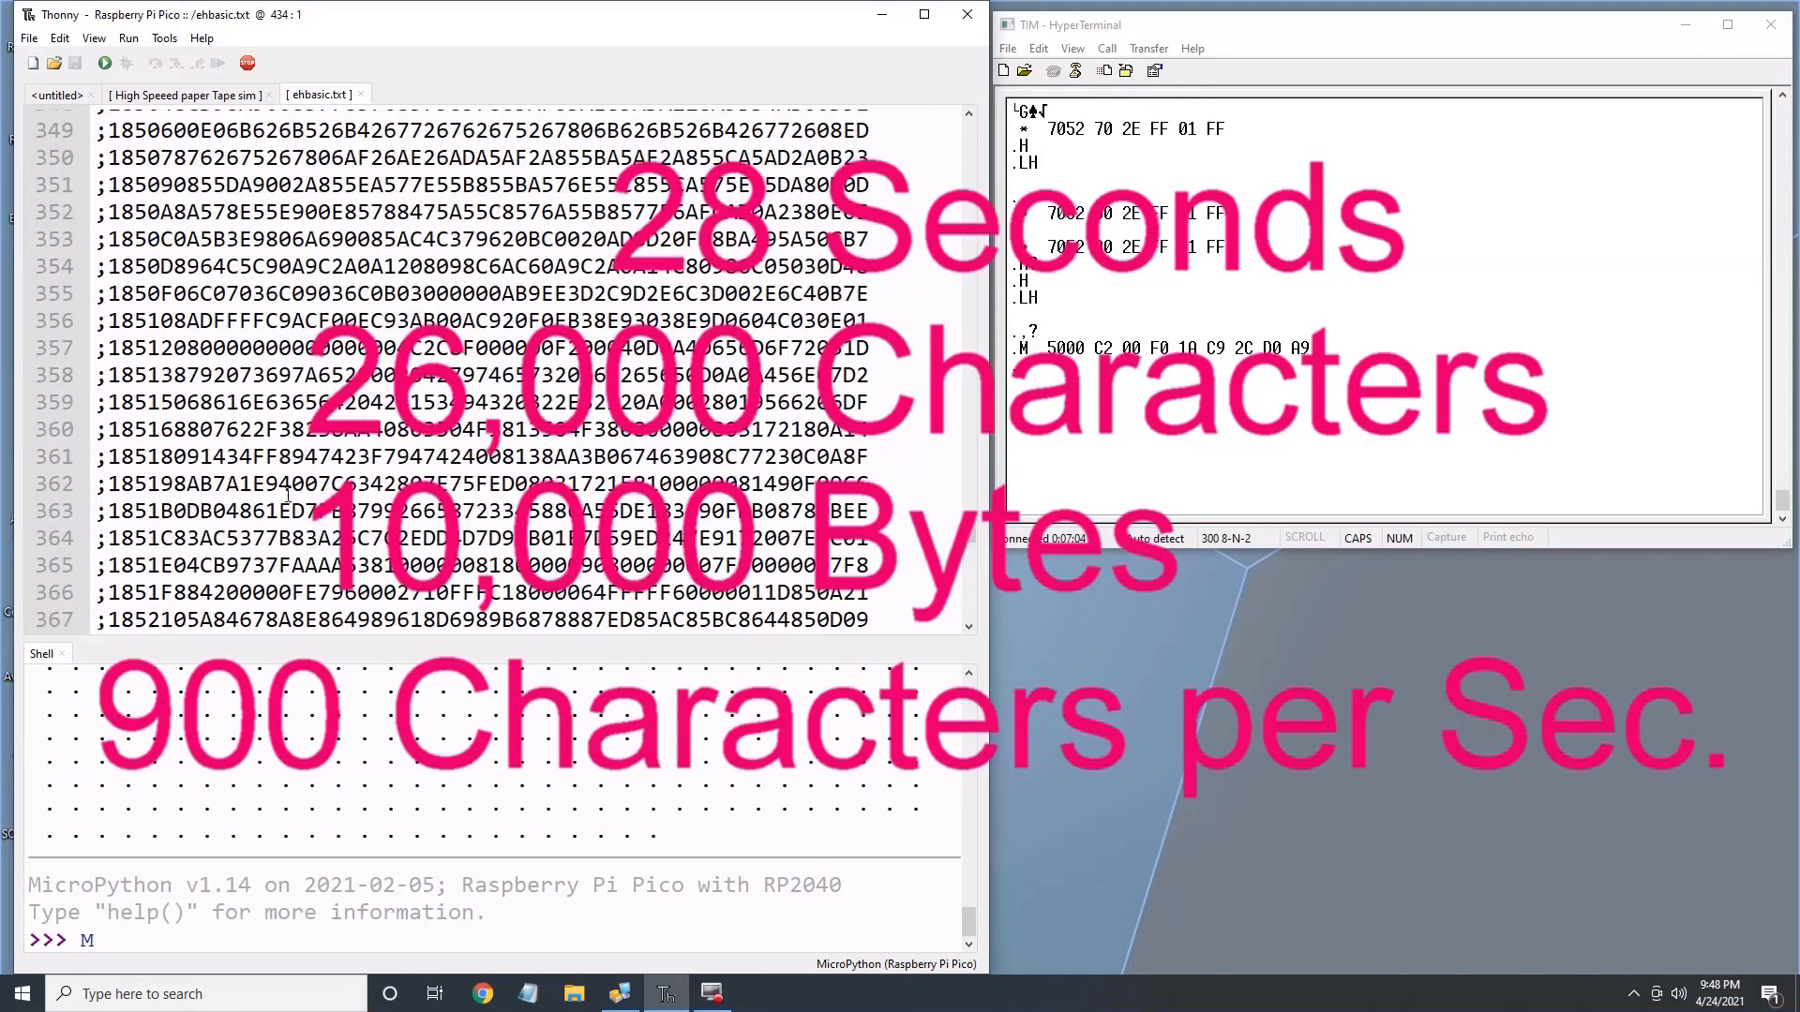
scroll("up", 3)
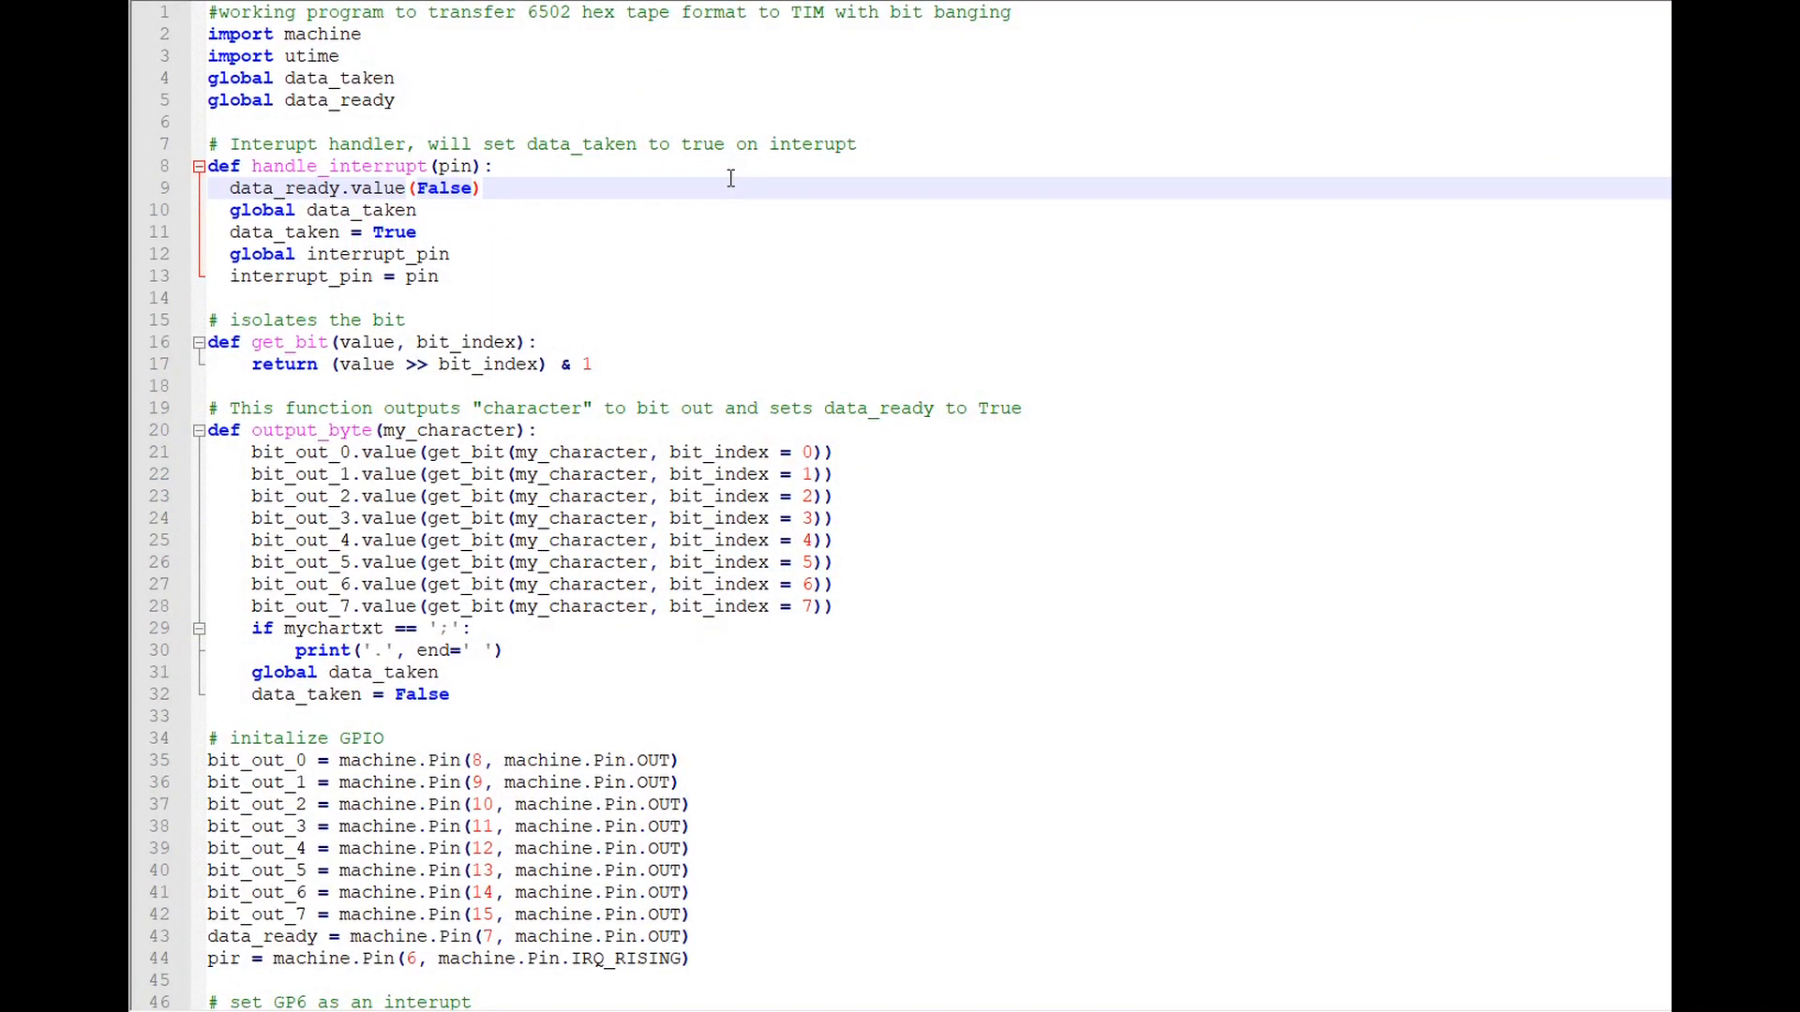
left_click(482, 188)
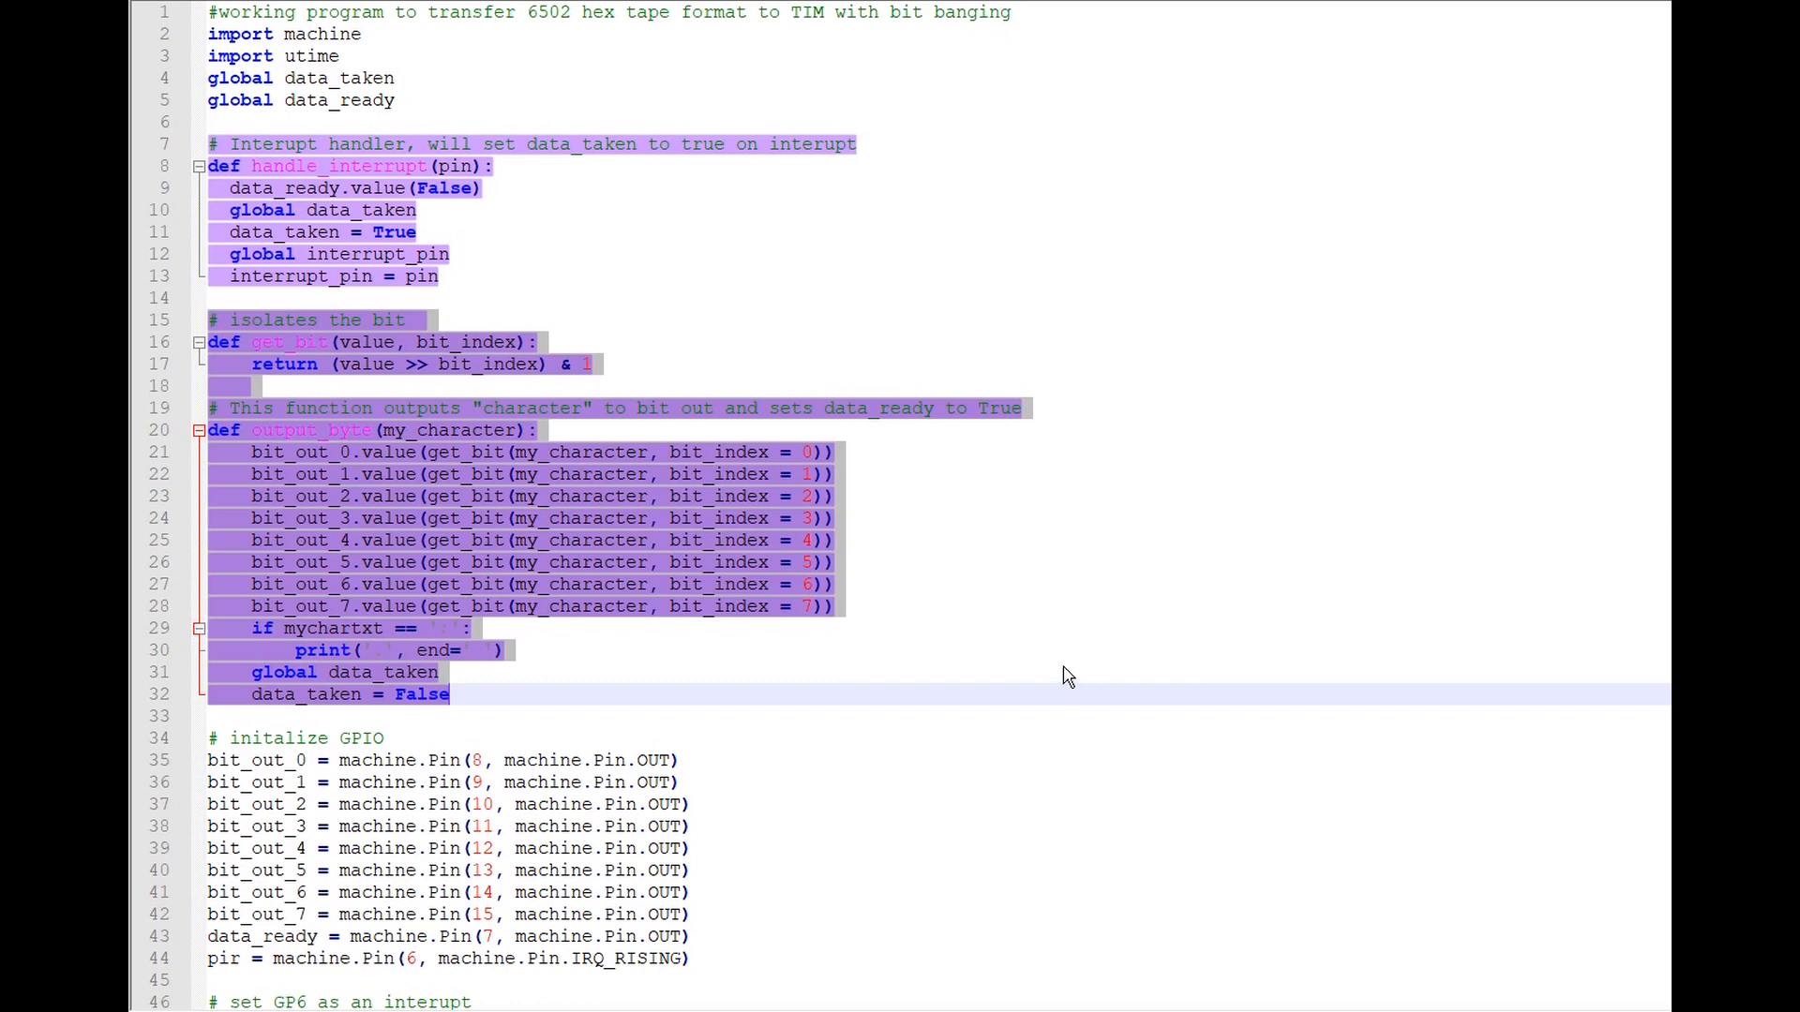
mouse_move(199, 754)
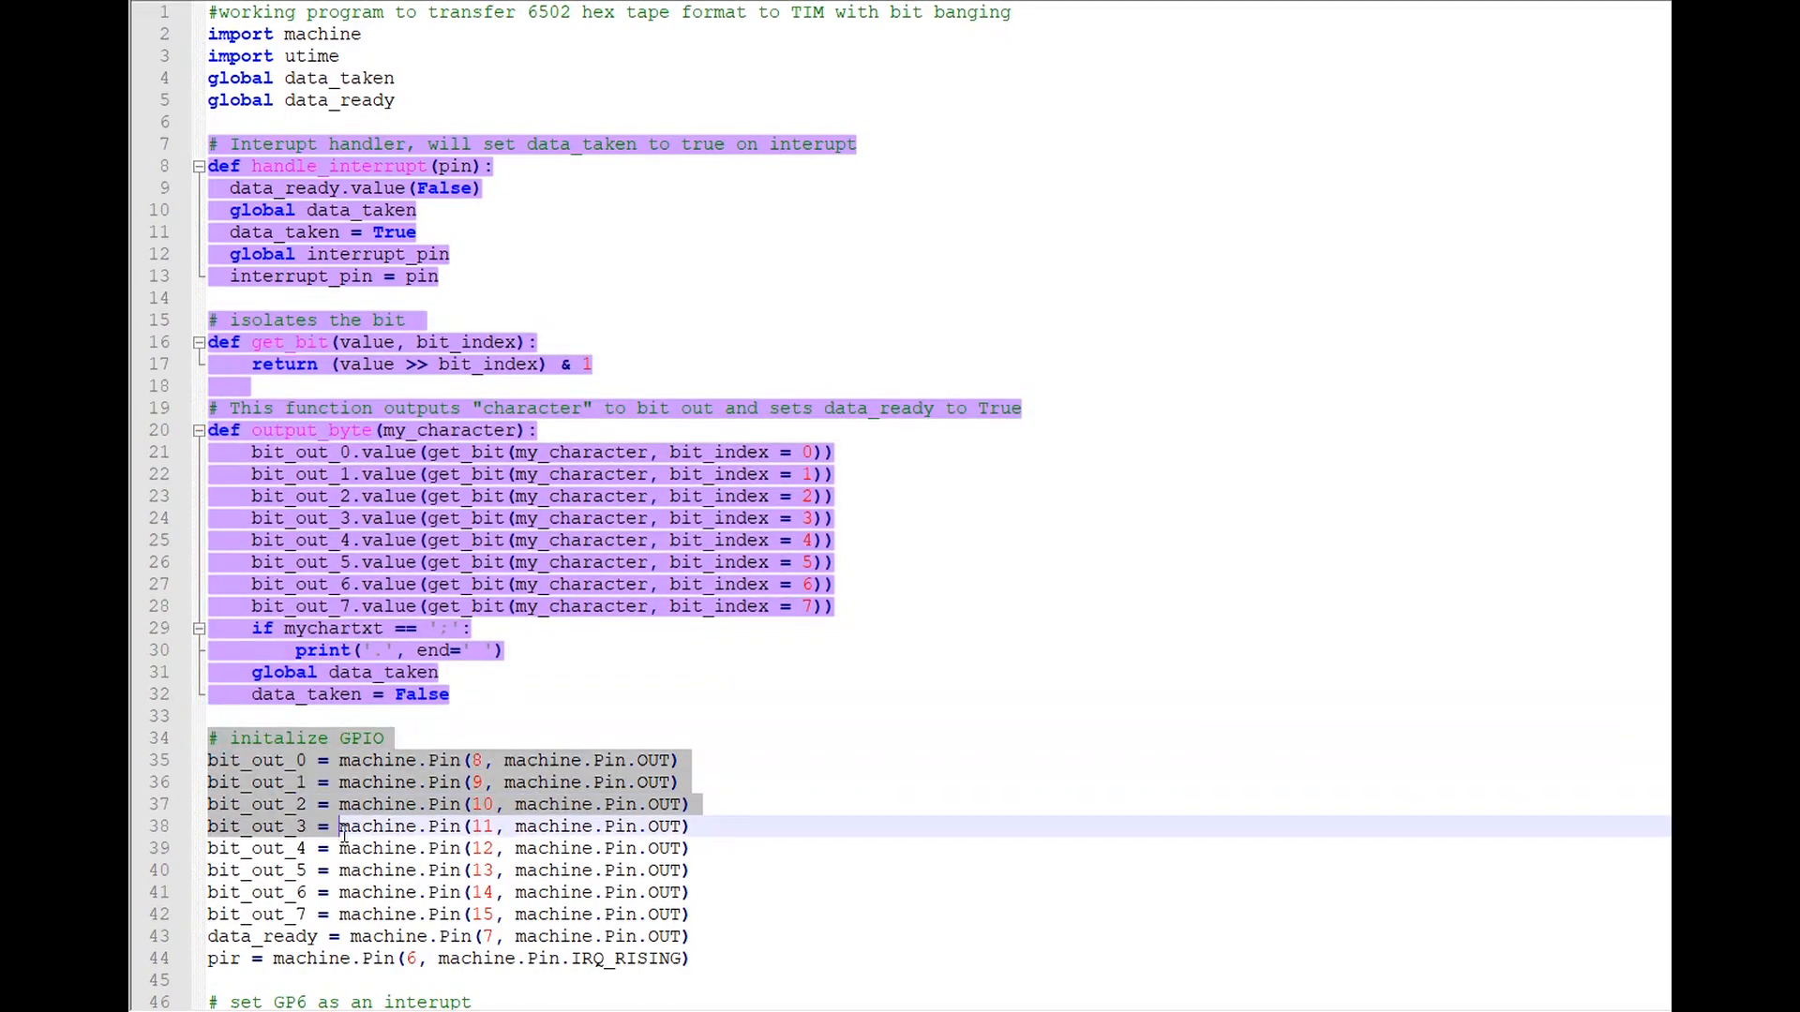
scroll("down", 3)
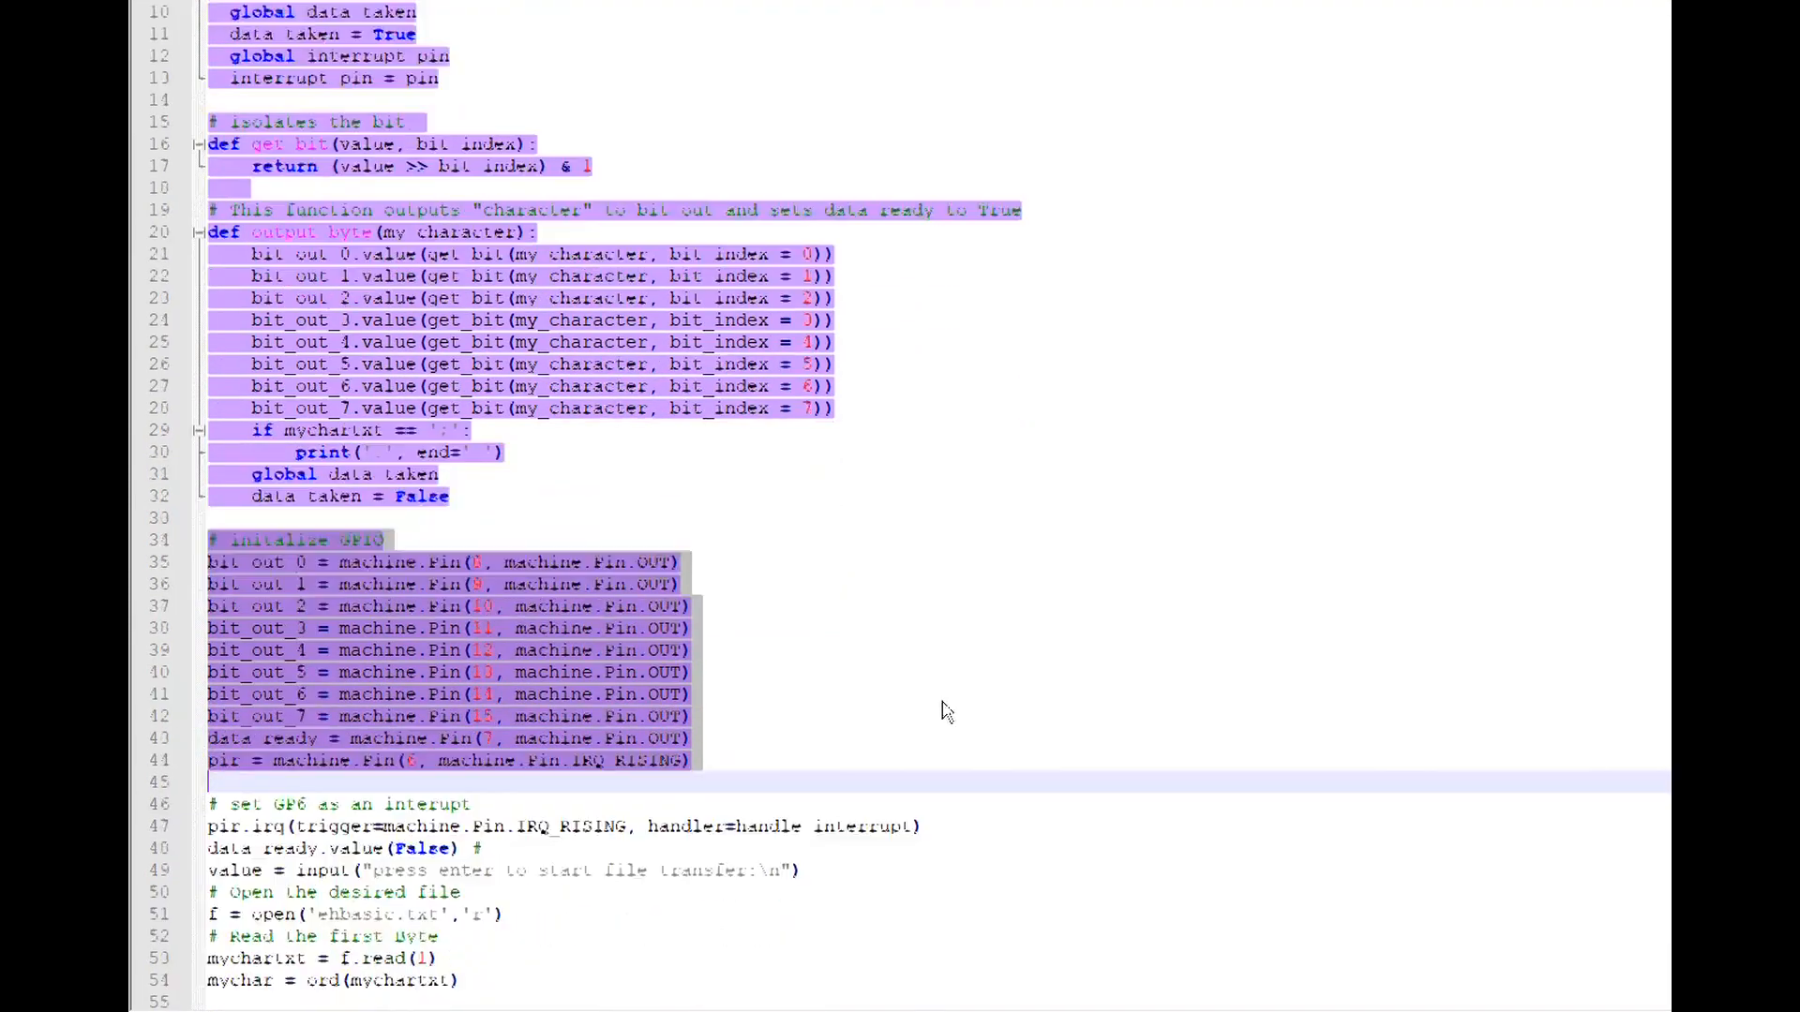
scroll("down", 3)
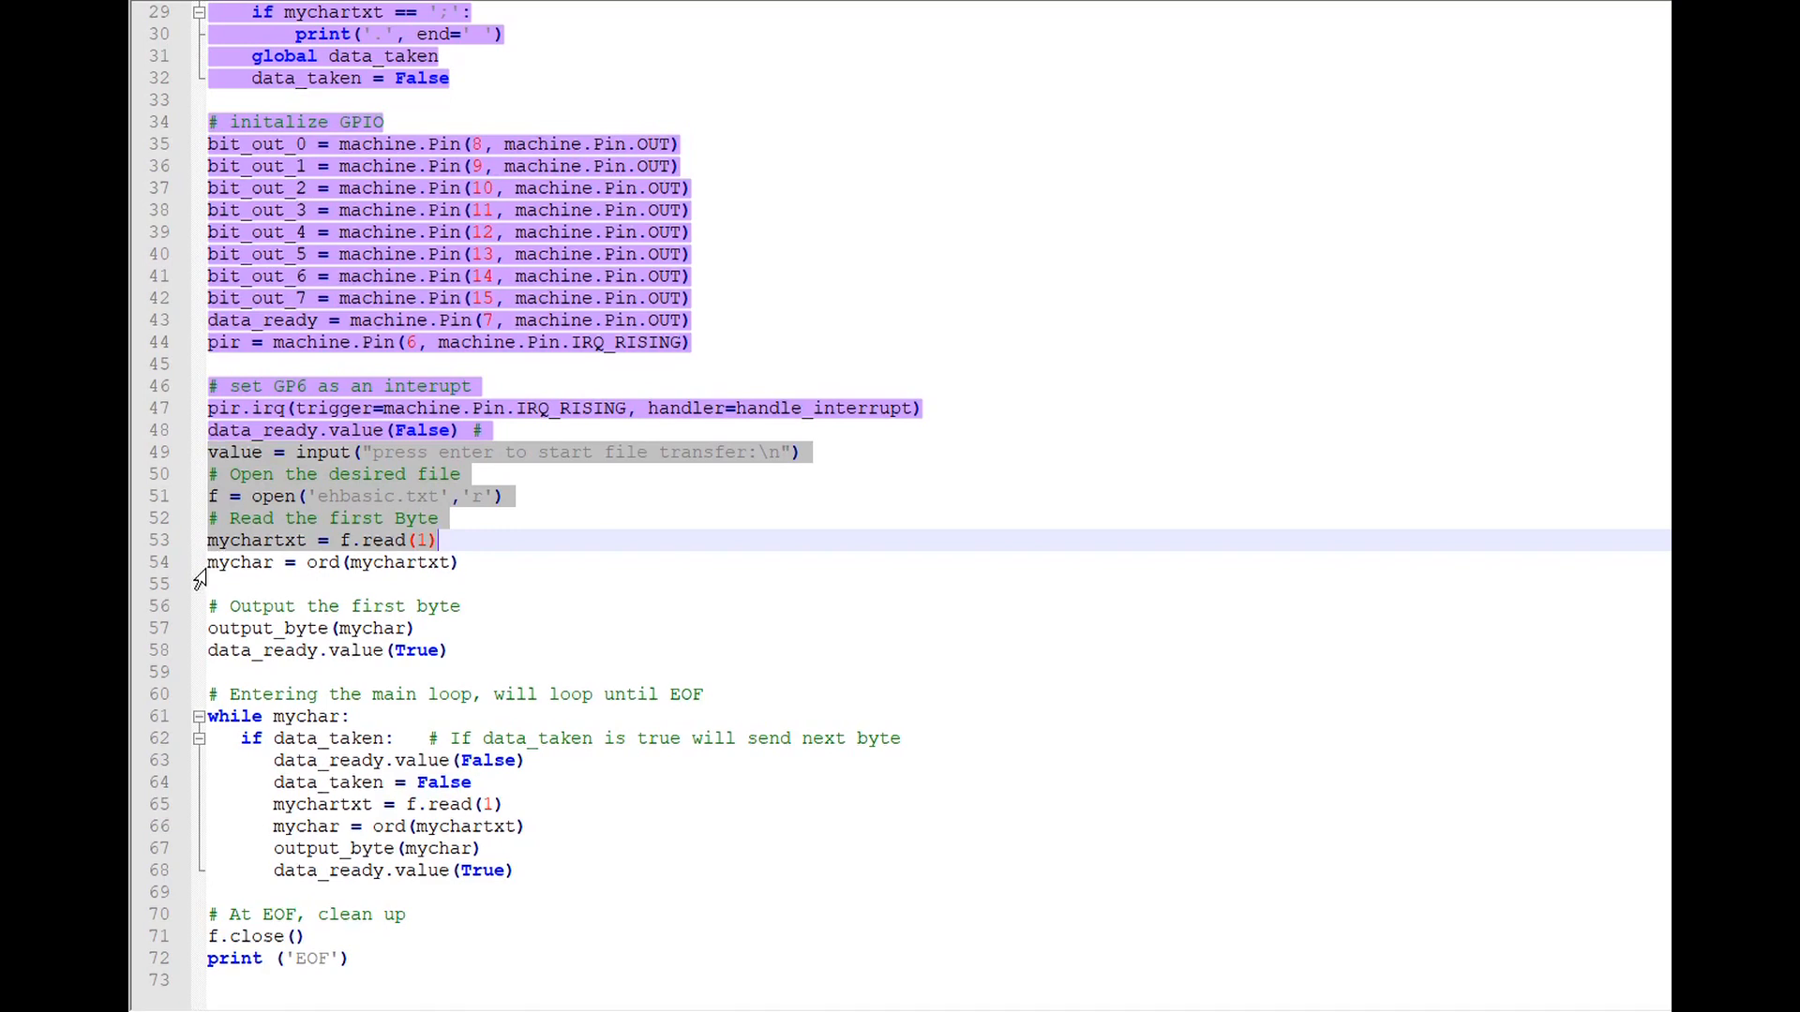
- Highlight the ord(mychartxt) line, first-byte output lines and data_ready/data_taken reset lines in purple
left_click(208, 562)
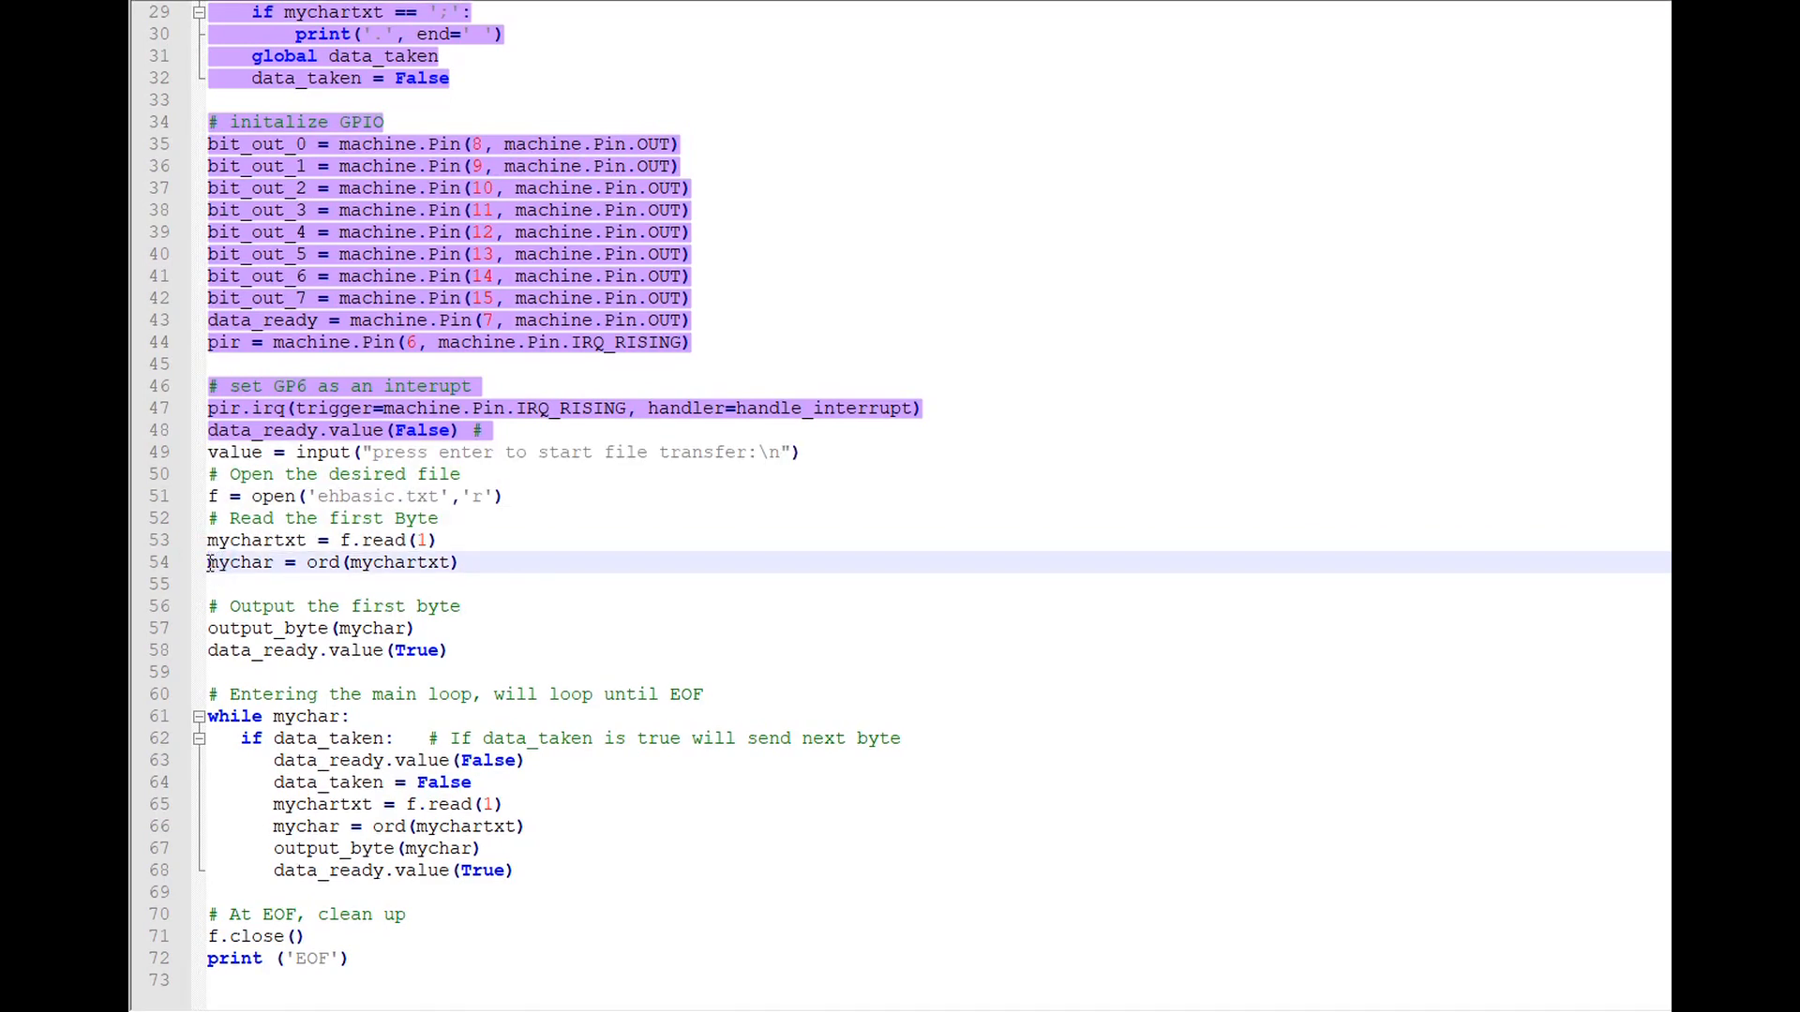
left_click(448, 561)
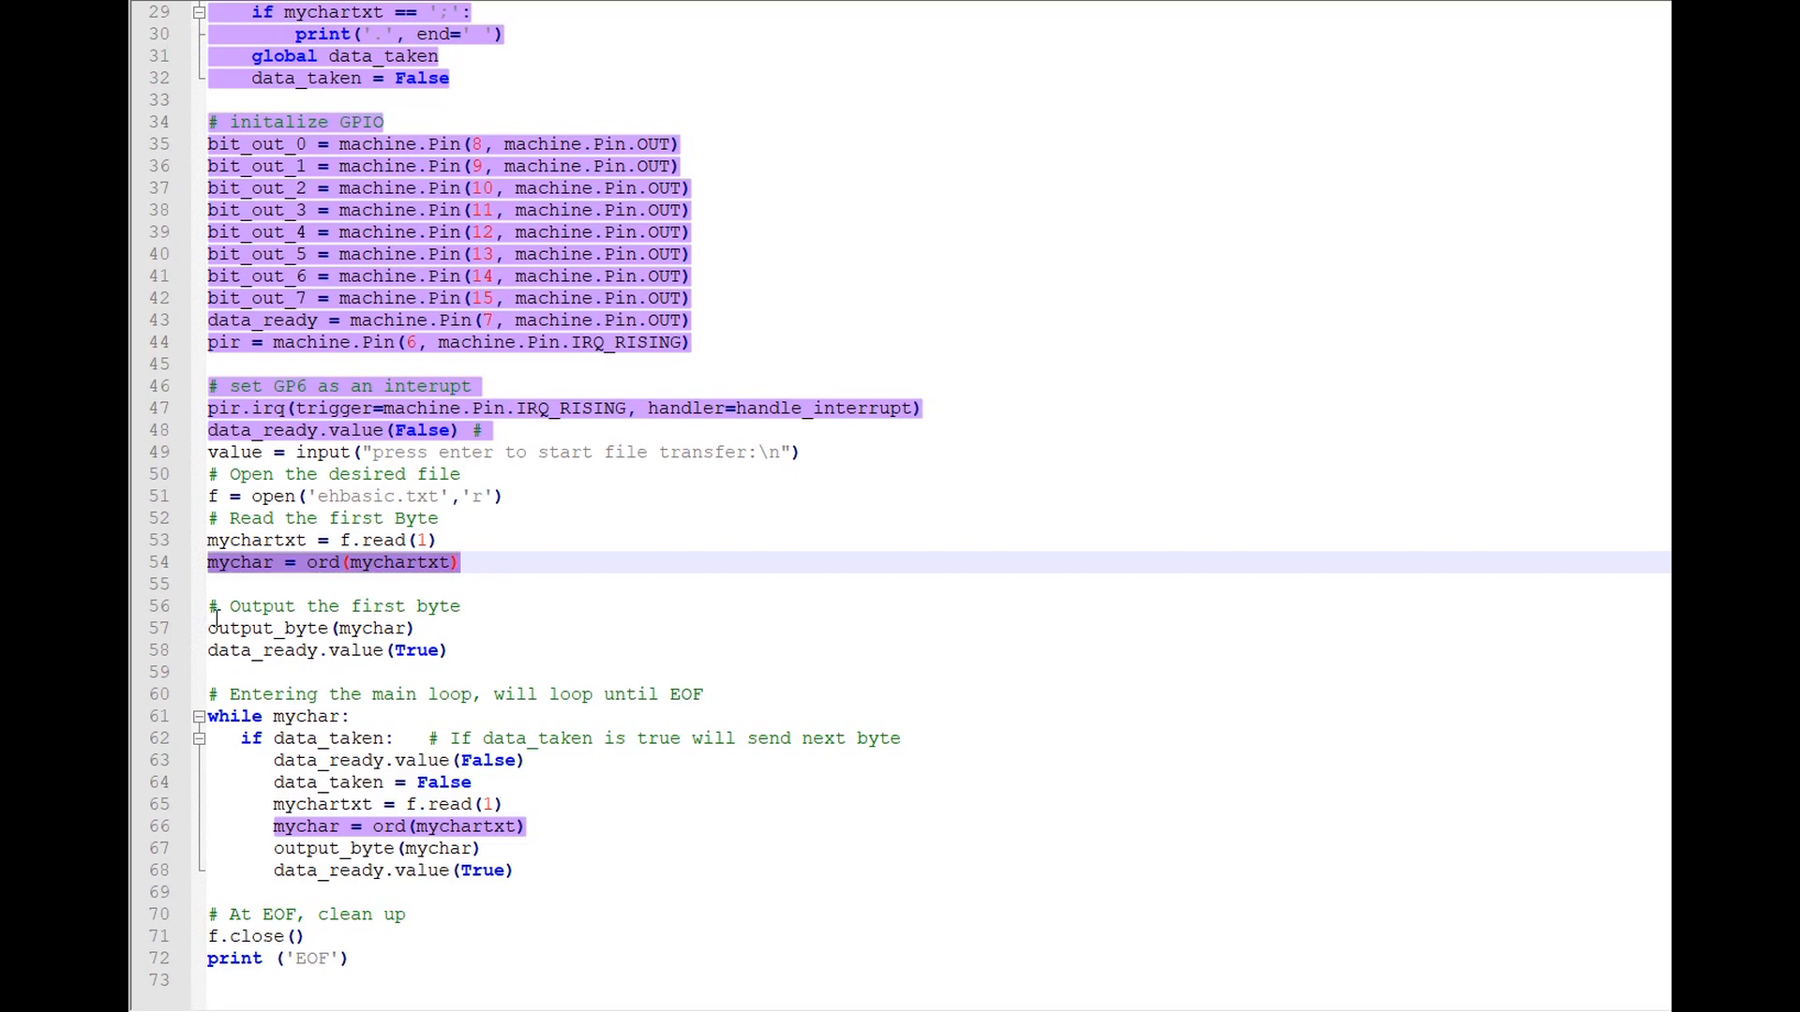
left_click(213, 606)
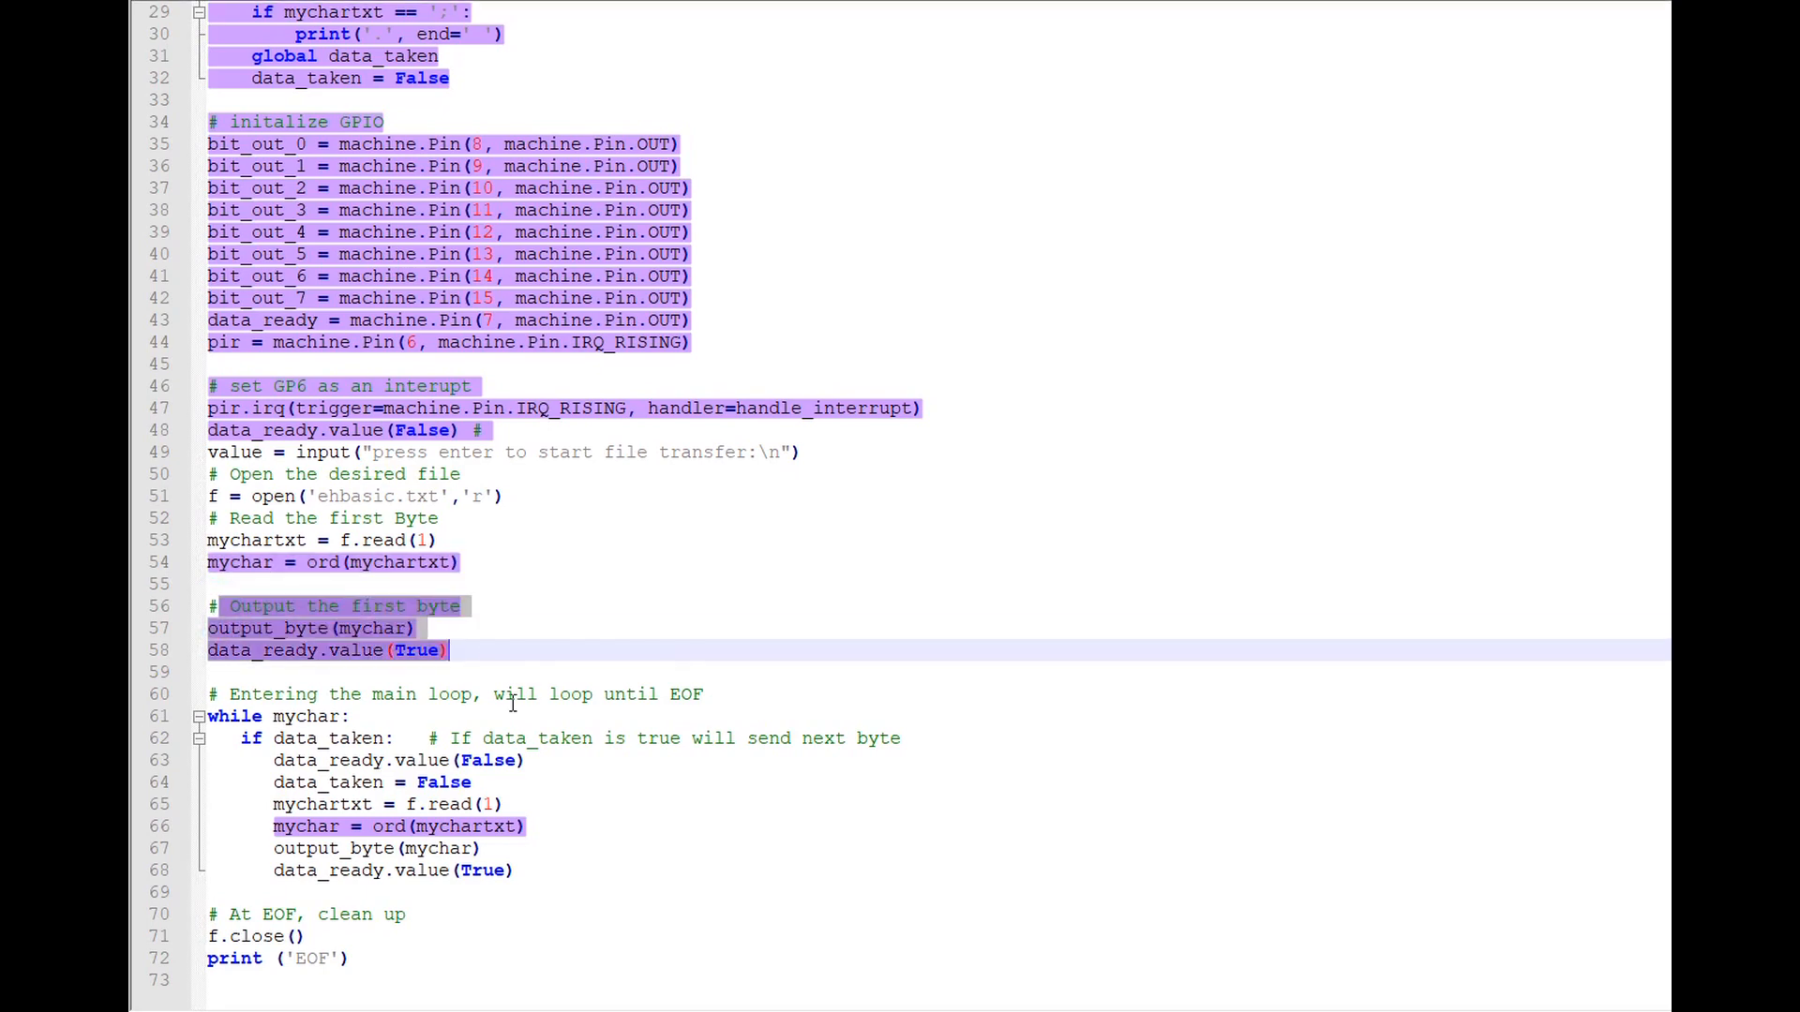
mouse_move(627, 718)
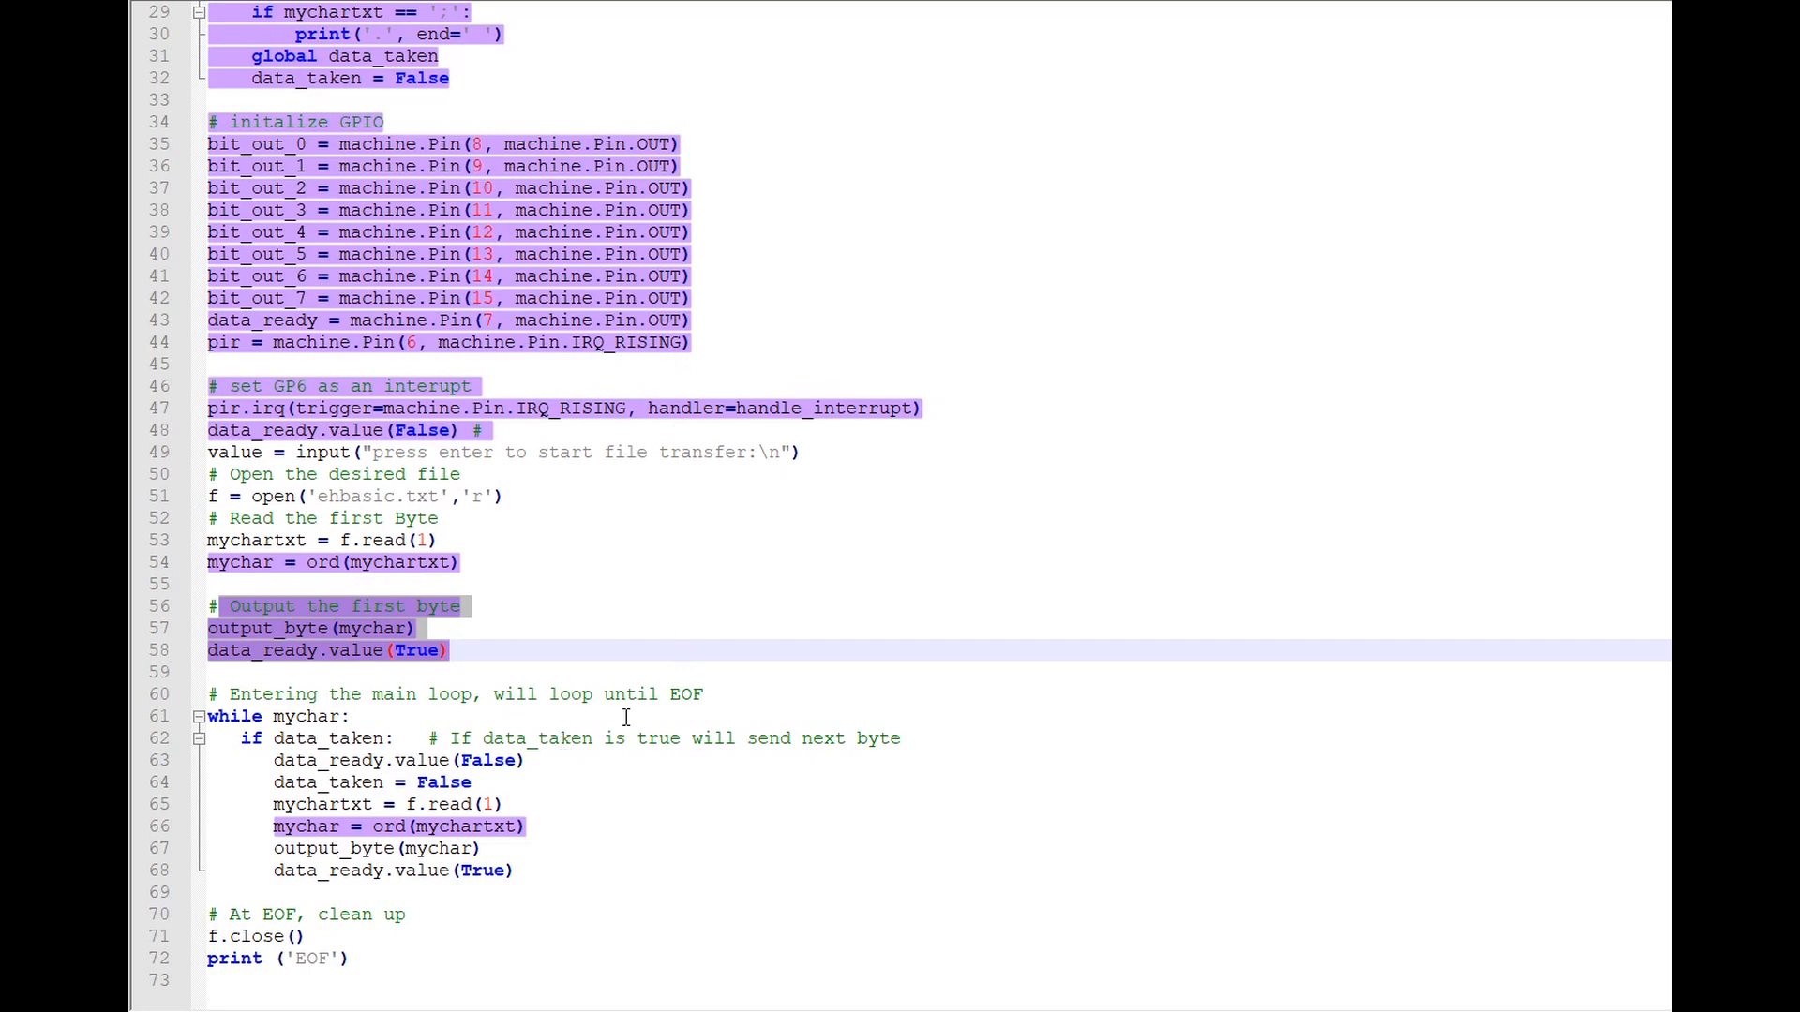
mouse_move(442, 478)
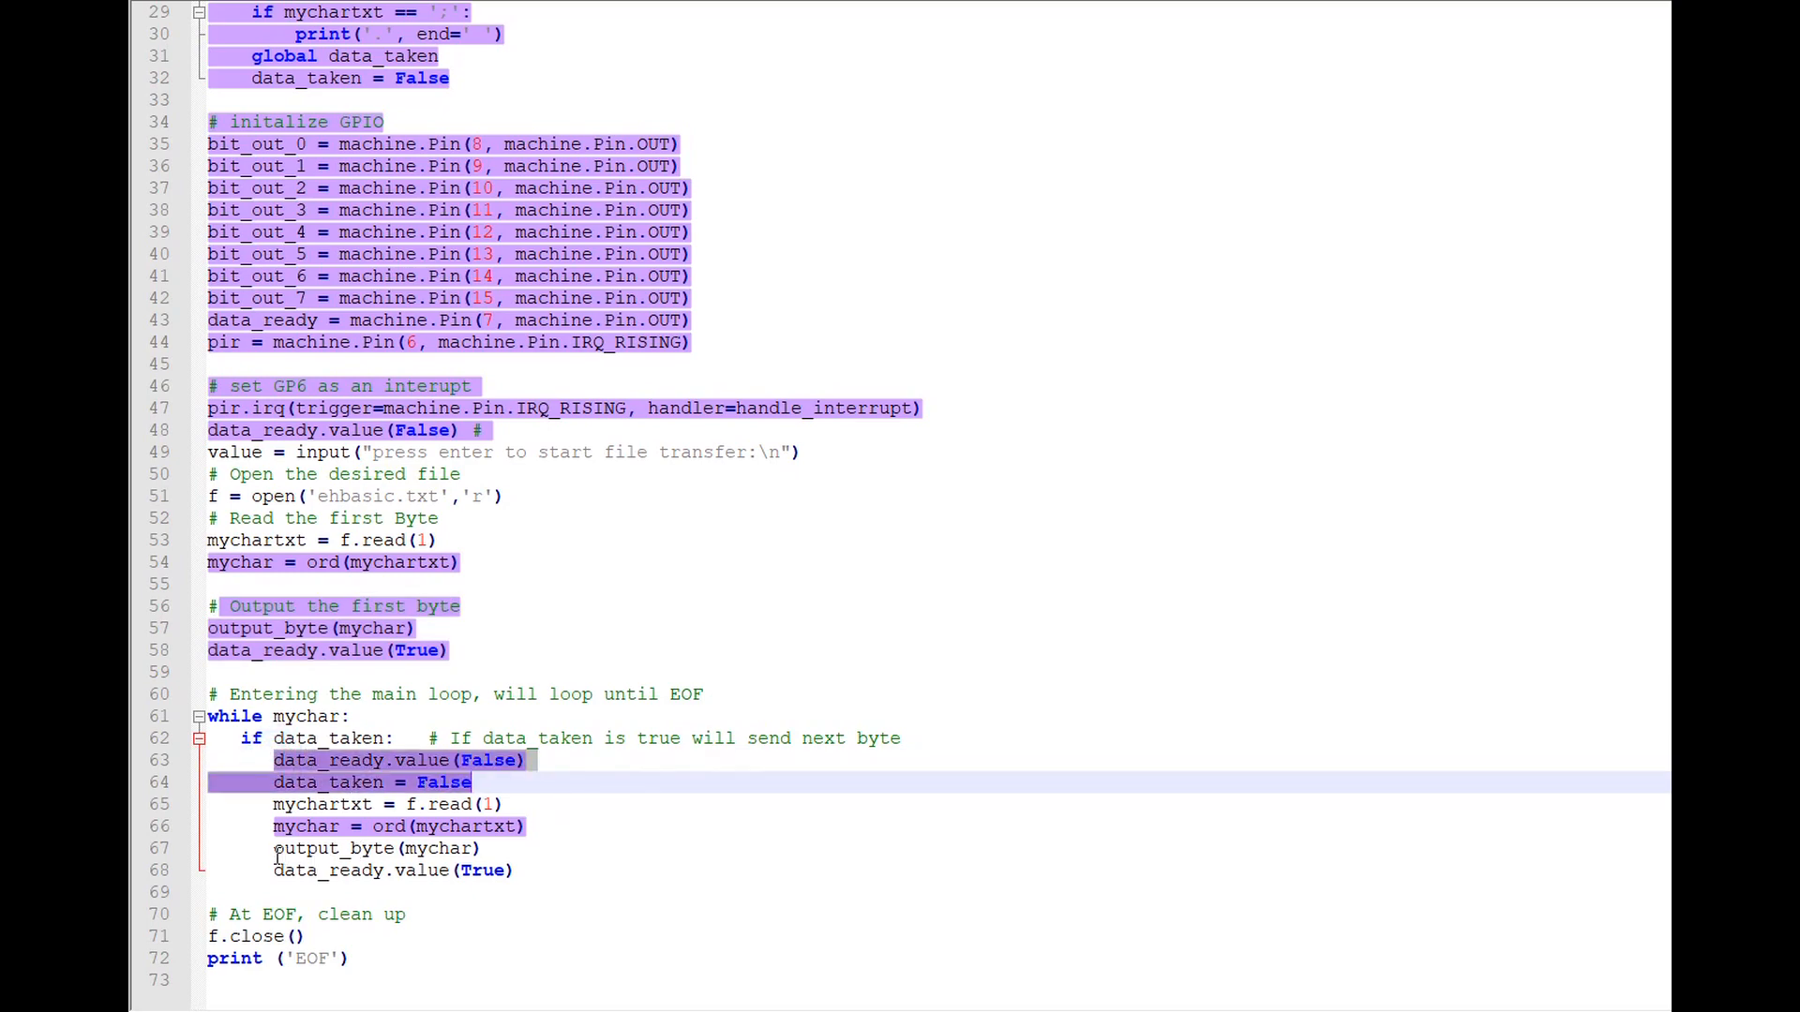
left_click(458, 869)
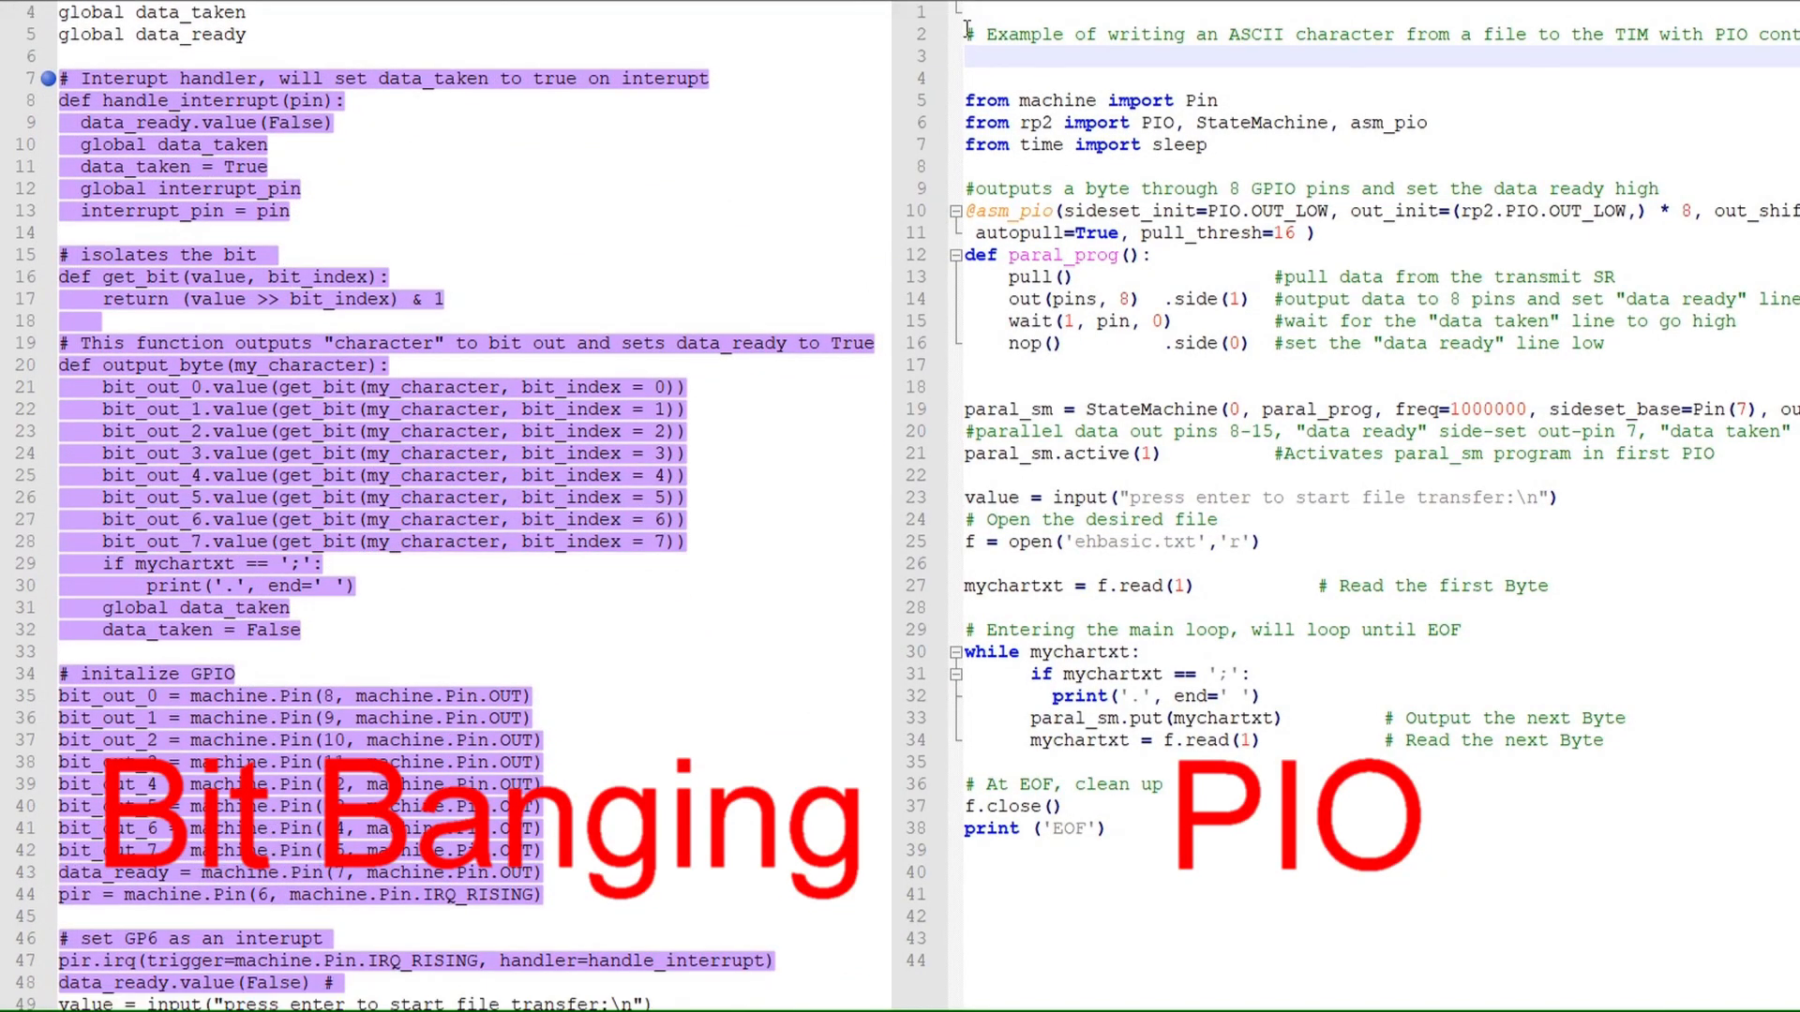
- Scroll the bit-banging file down so it lines up with the PIO version beside it
scroll("down", 3)
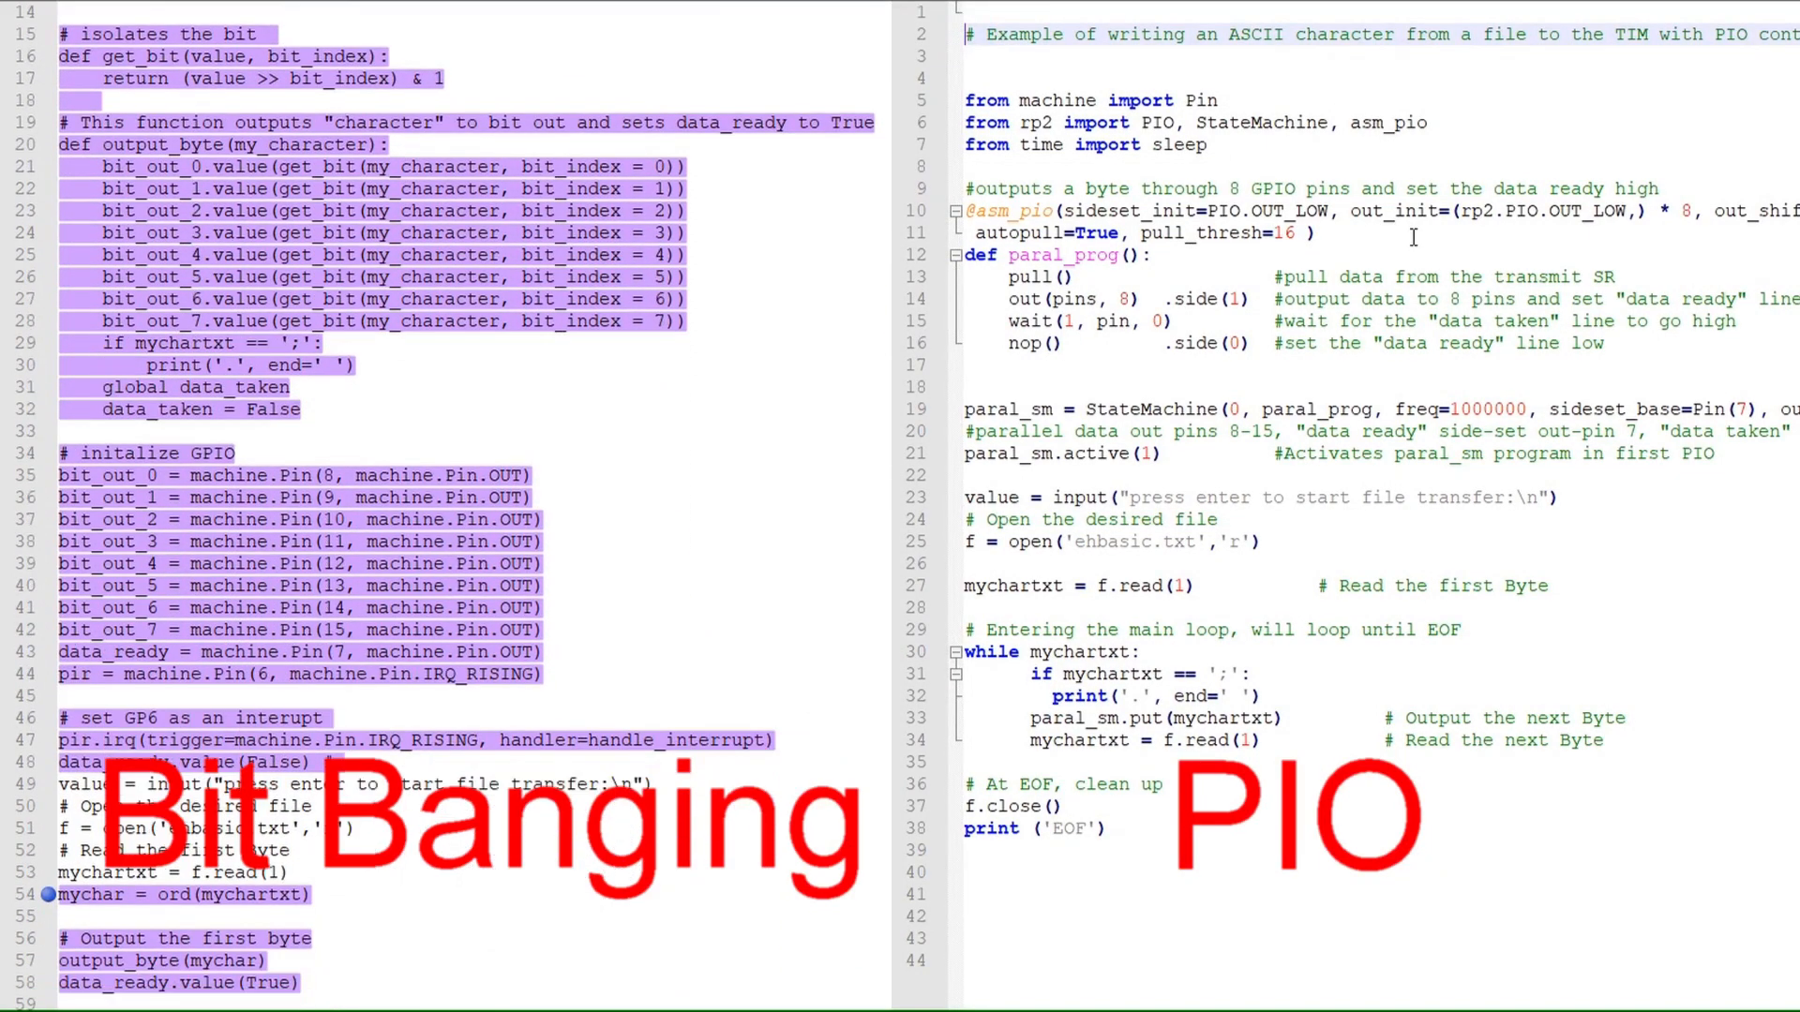
scroll("down", 3)
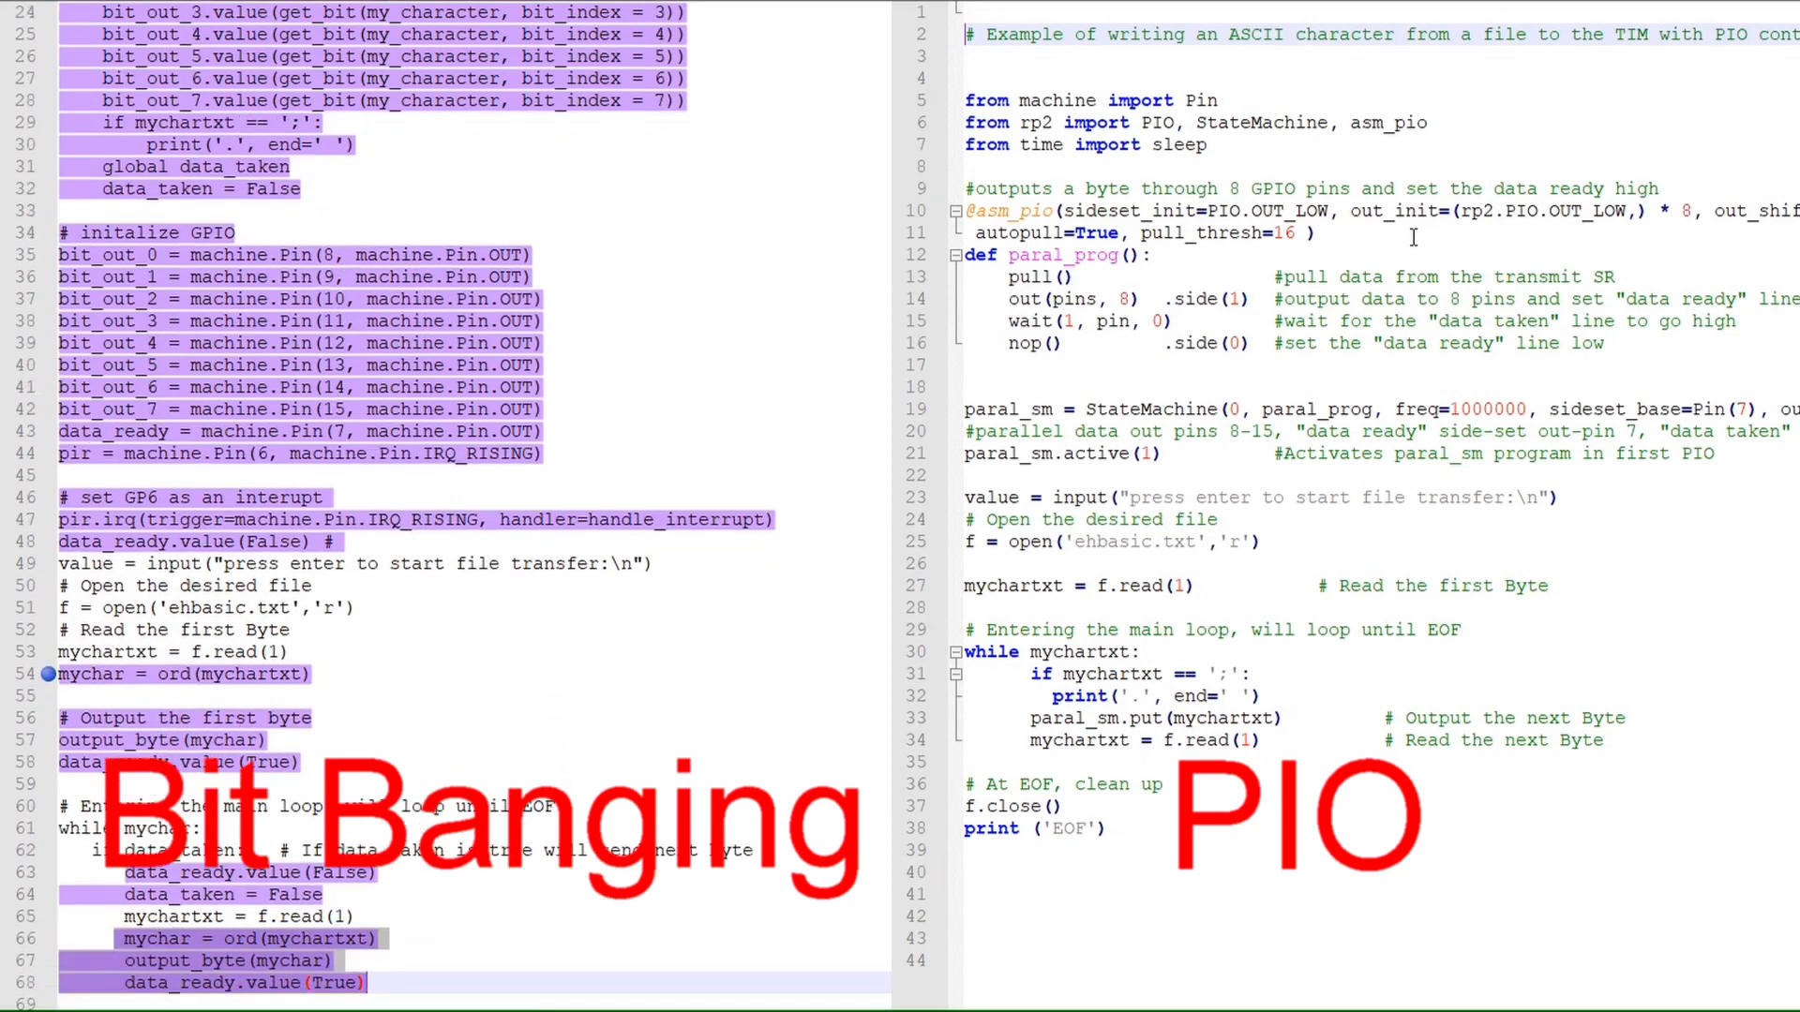
scroll("down", 3)
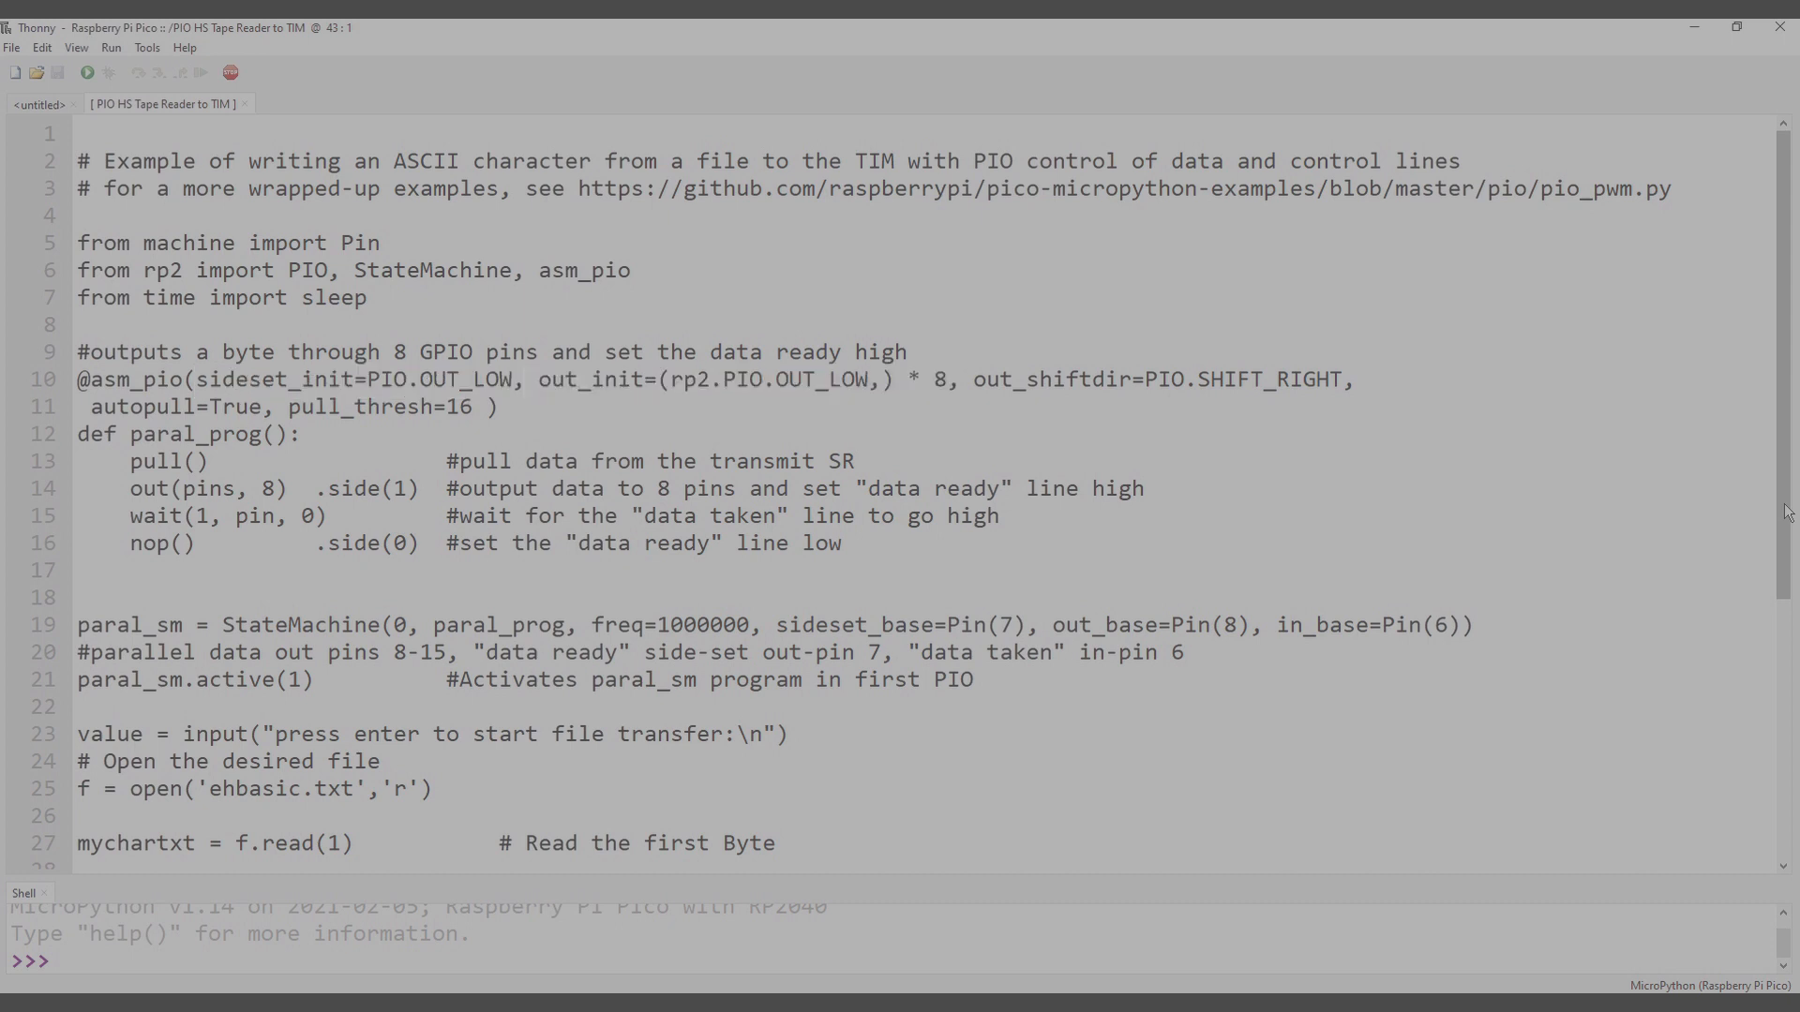
double_click(1159, 381)
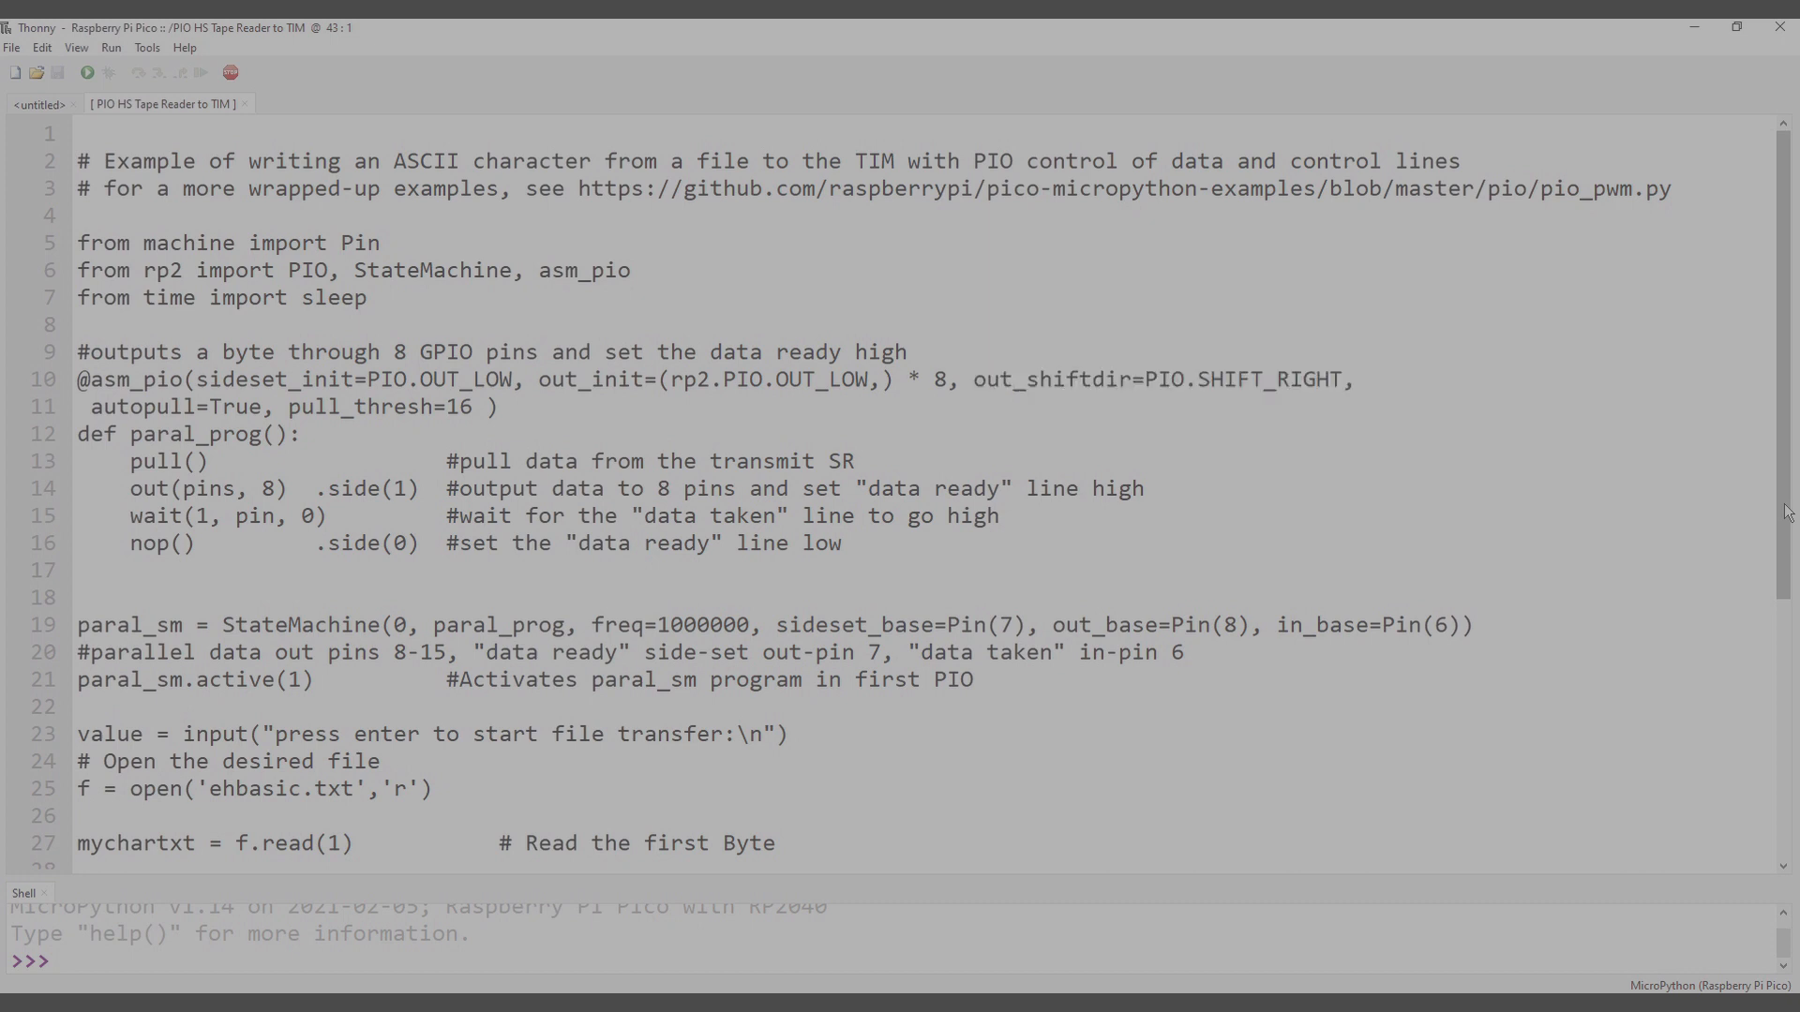
double_click(167, 461)
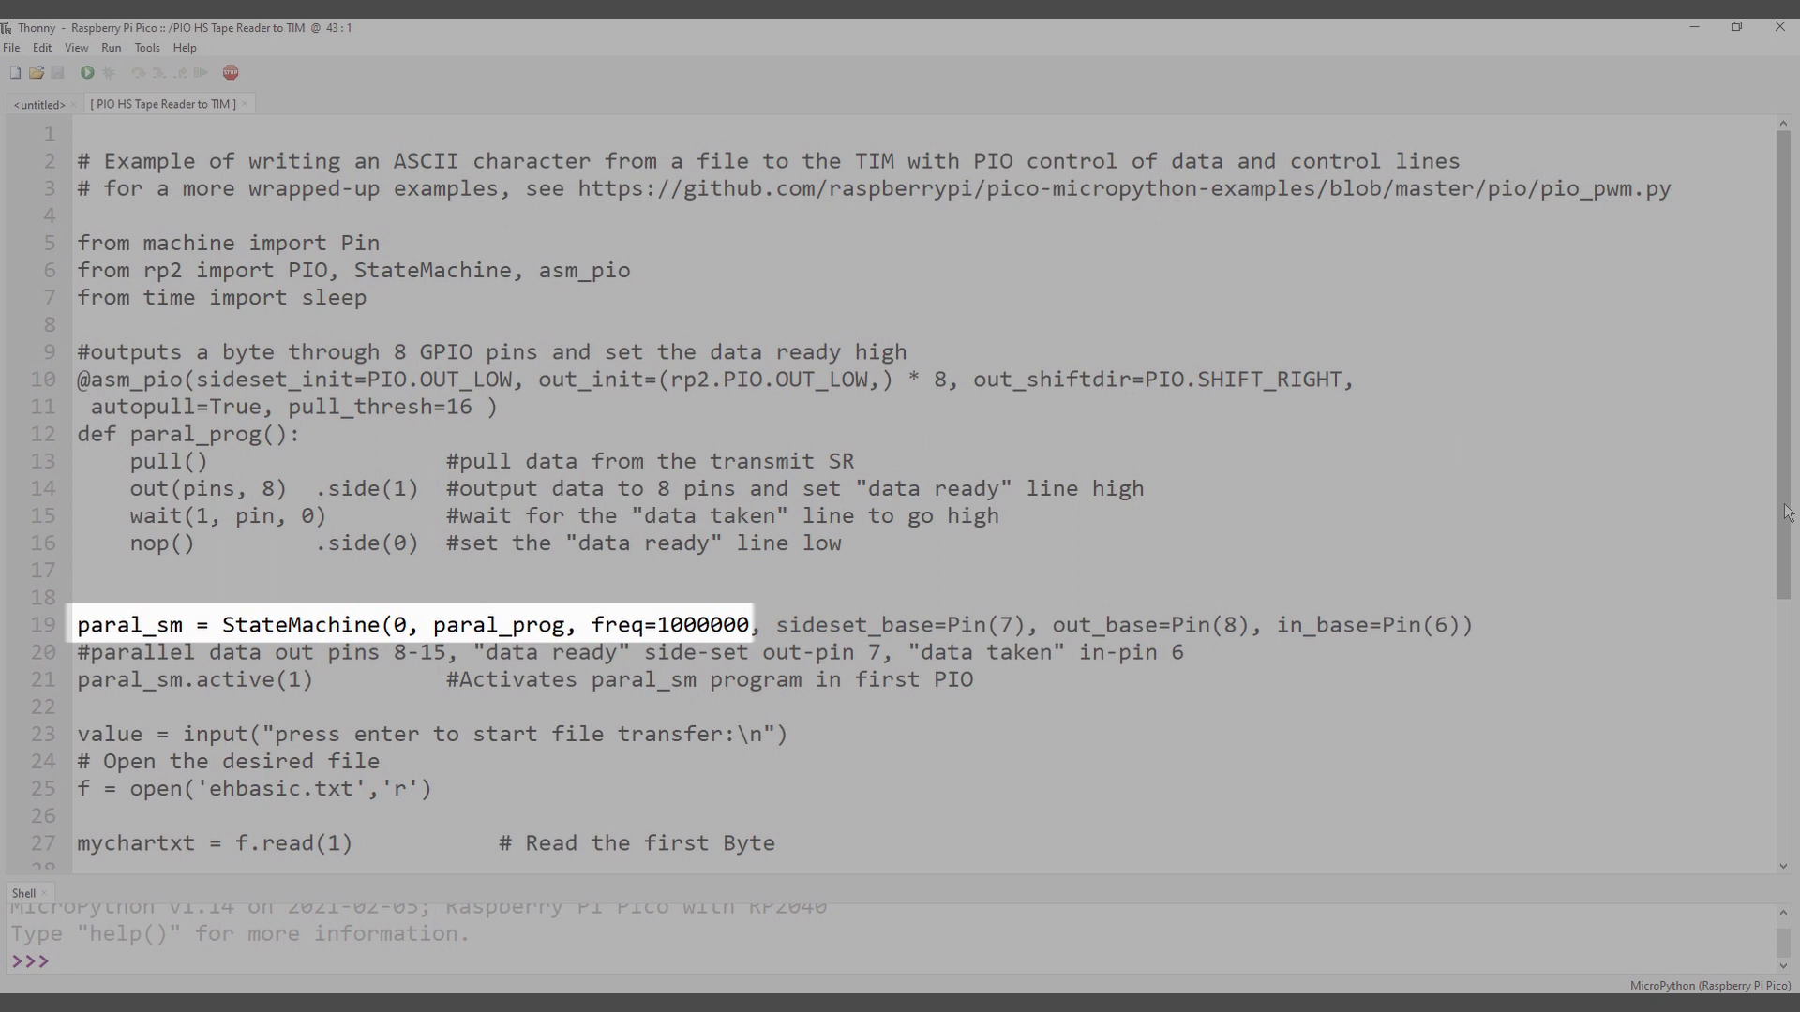
double_click(855, 625)
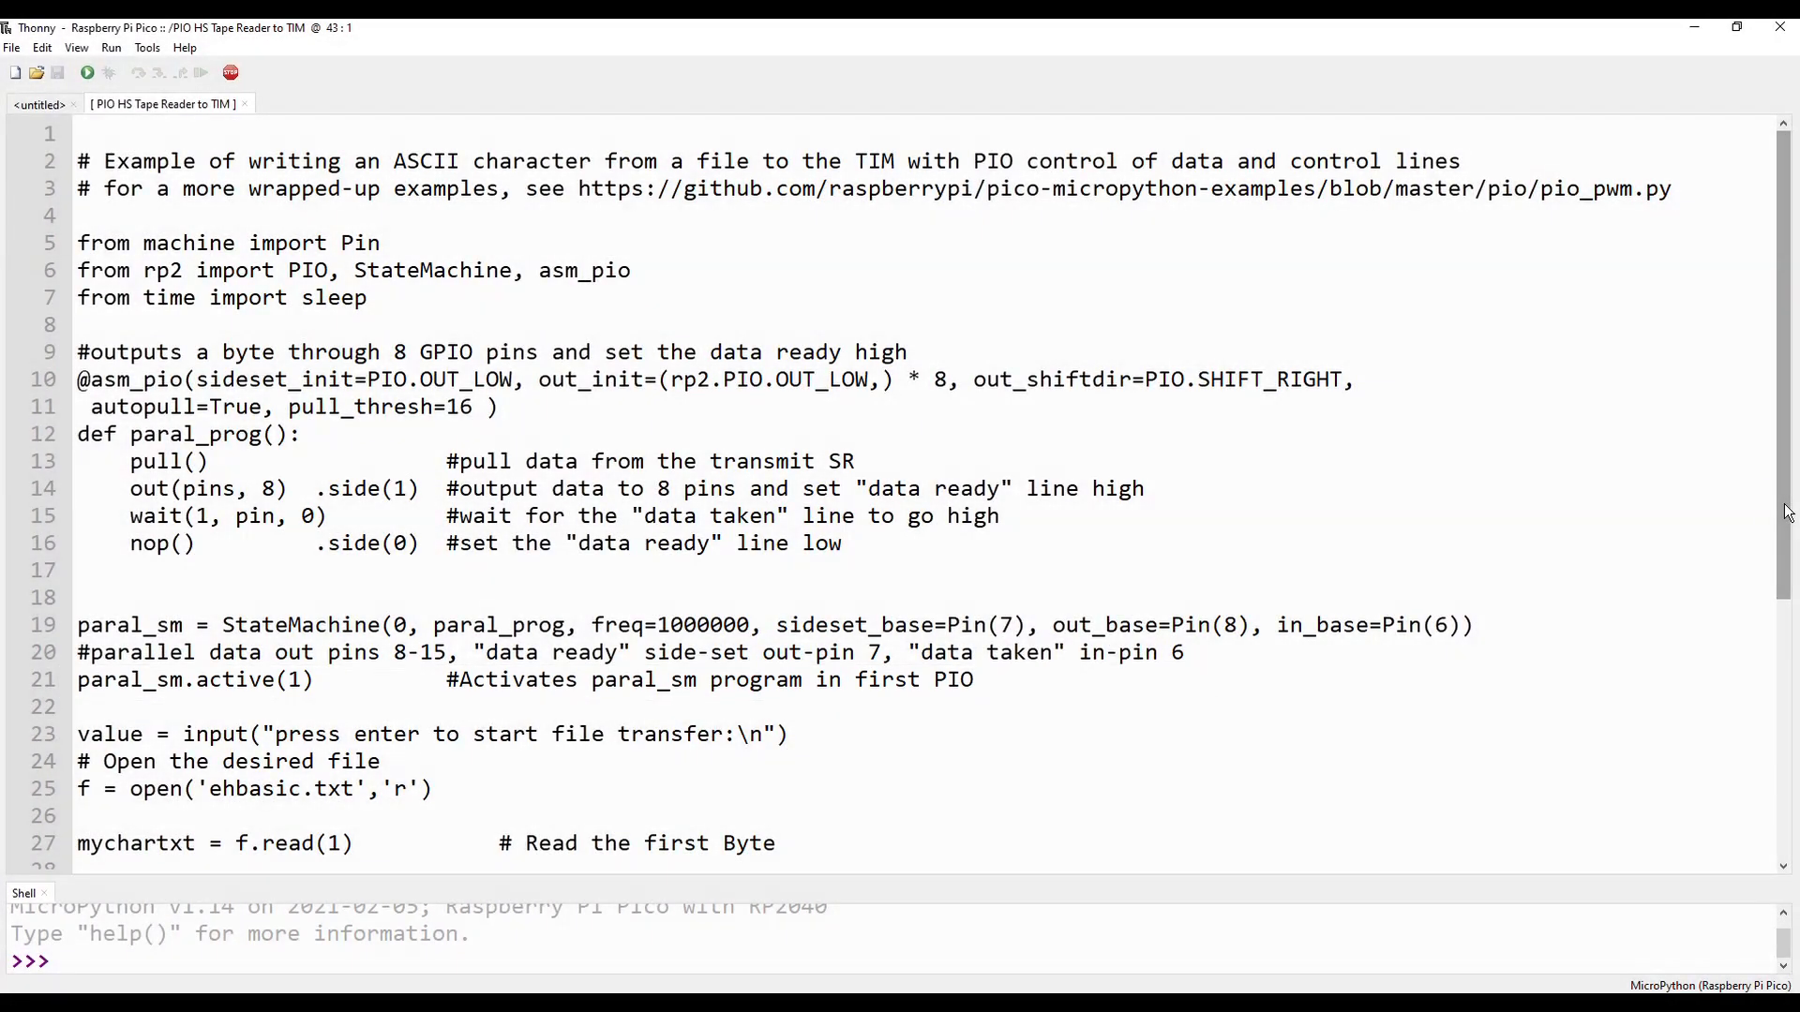
scroll("down", 3)
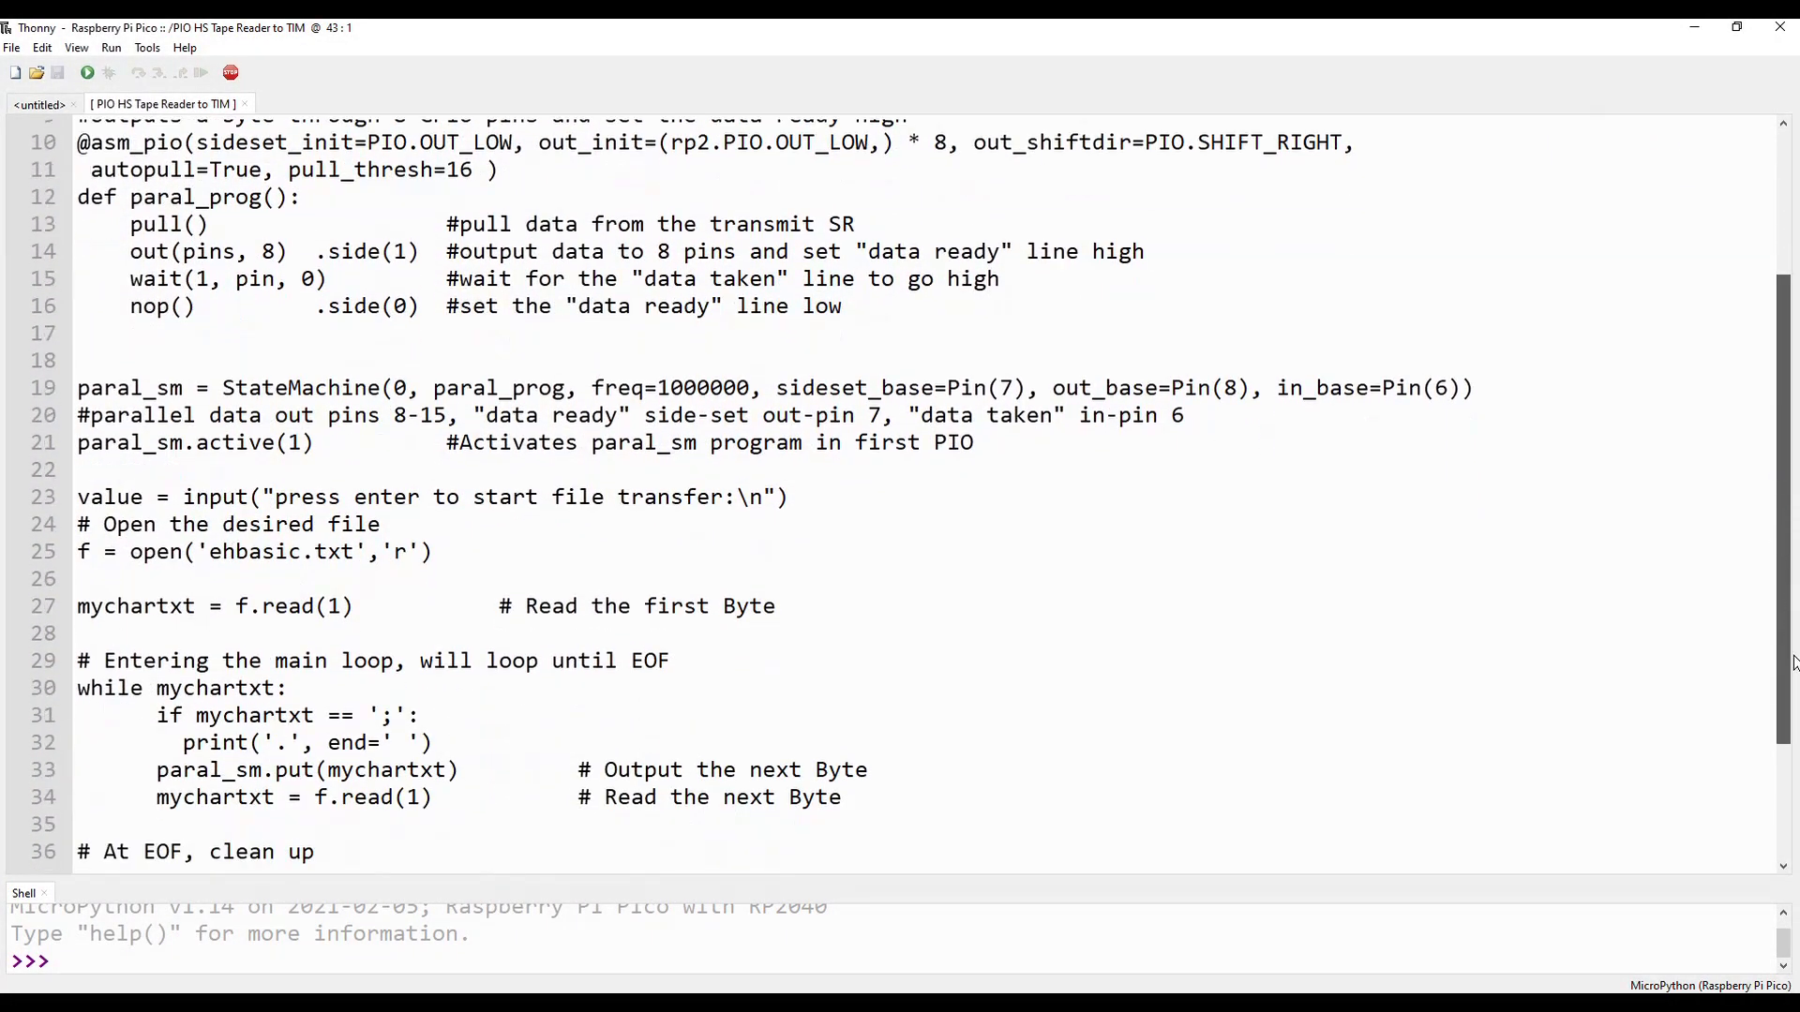
scroll("down", 3)
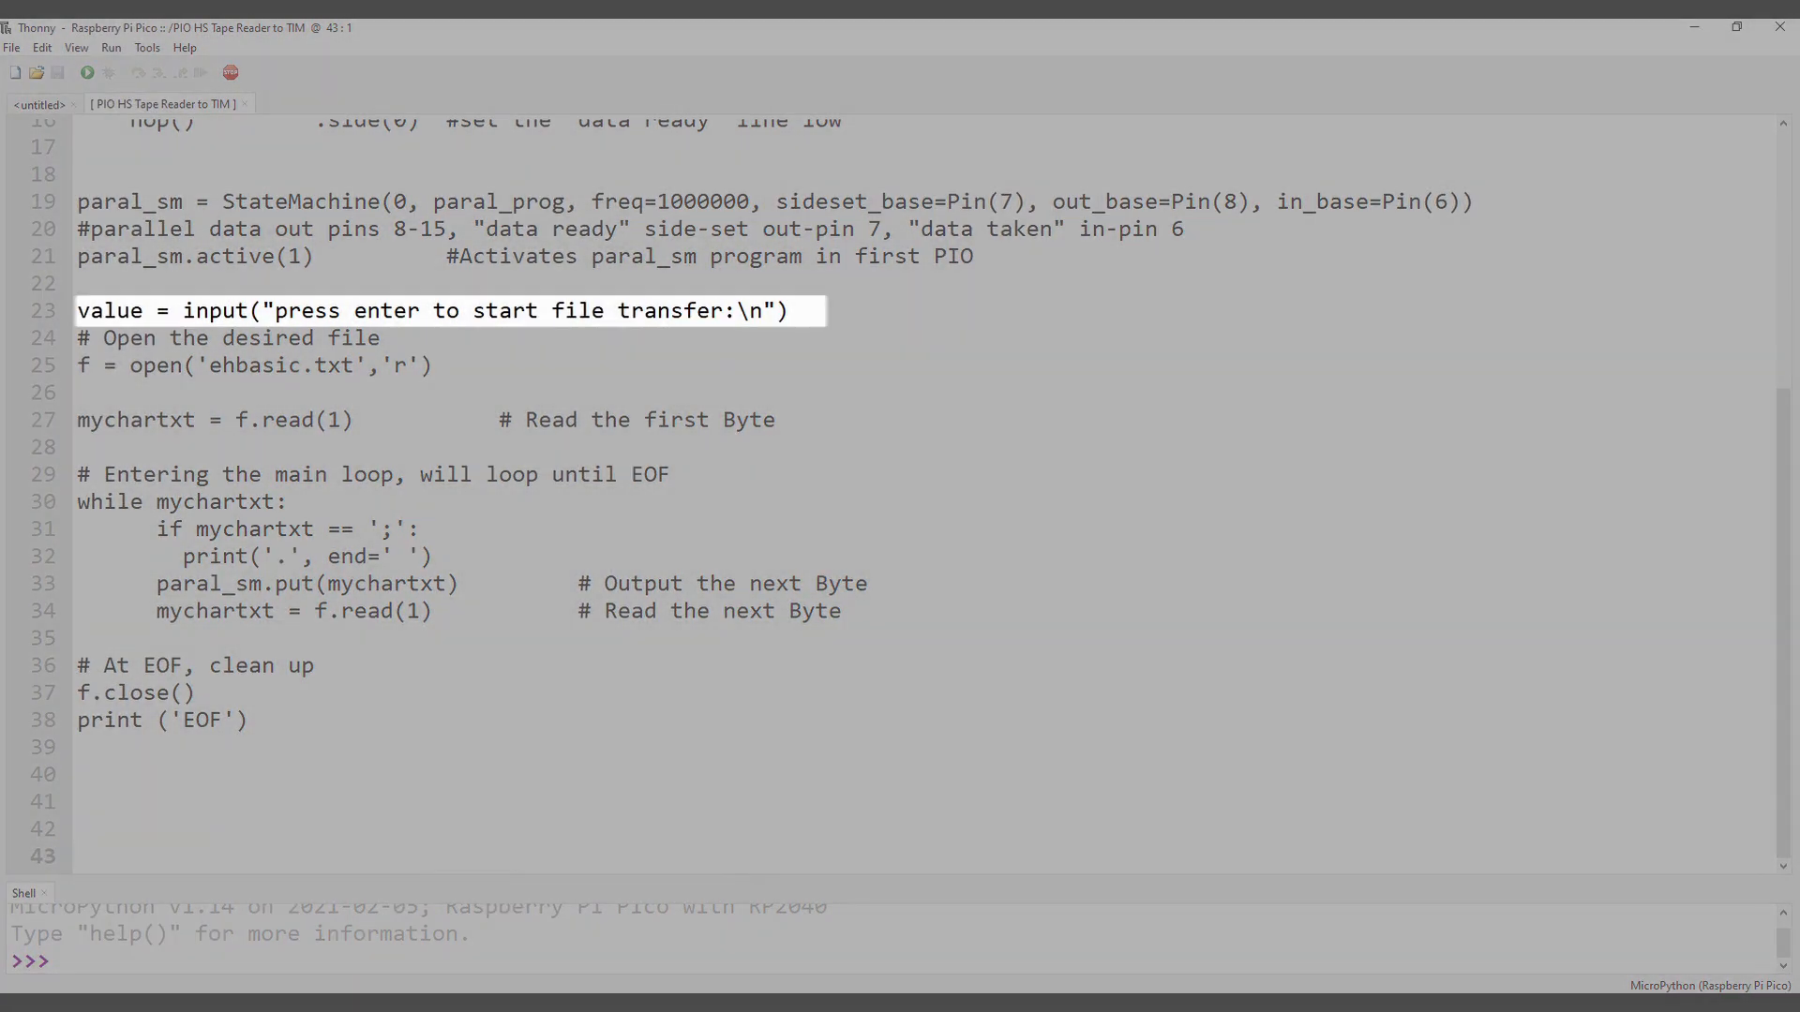
left_click(79, 855)
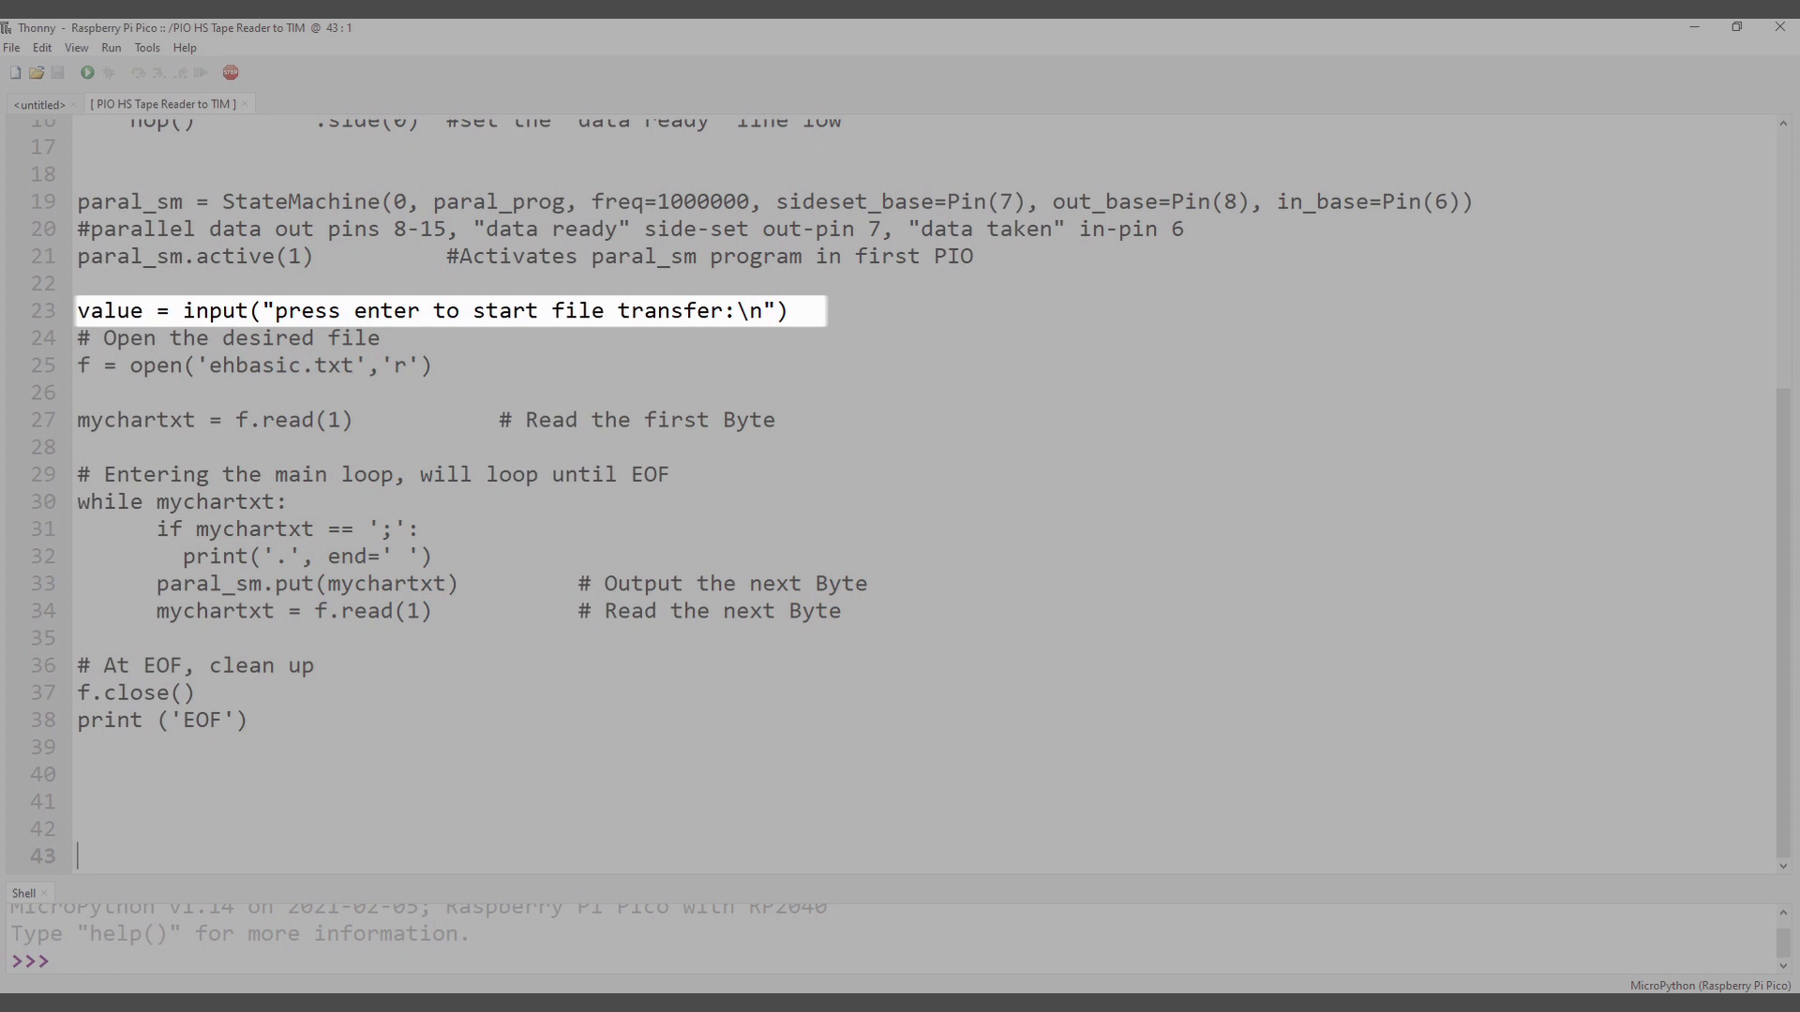
left_click(264, 366)
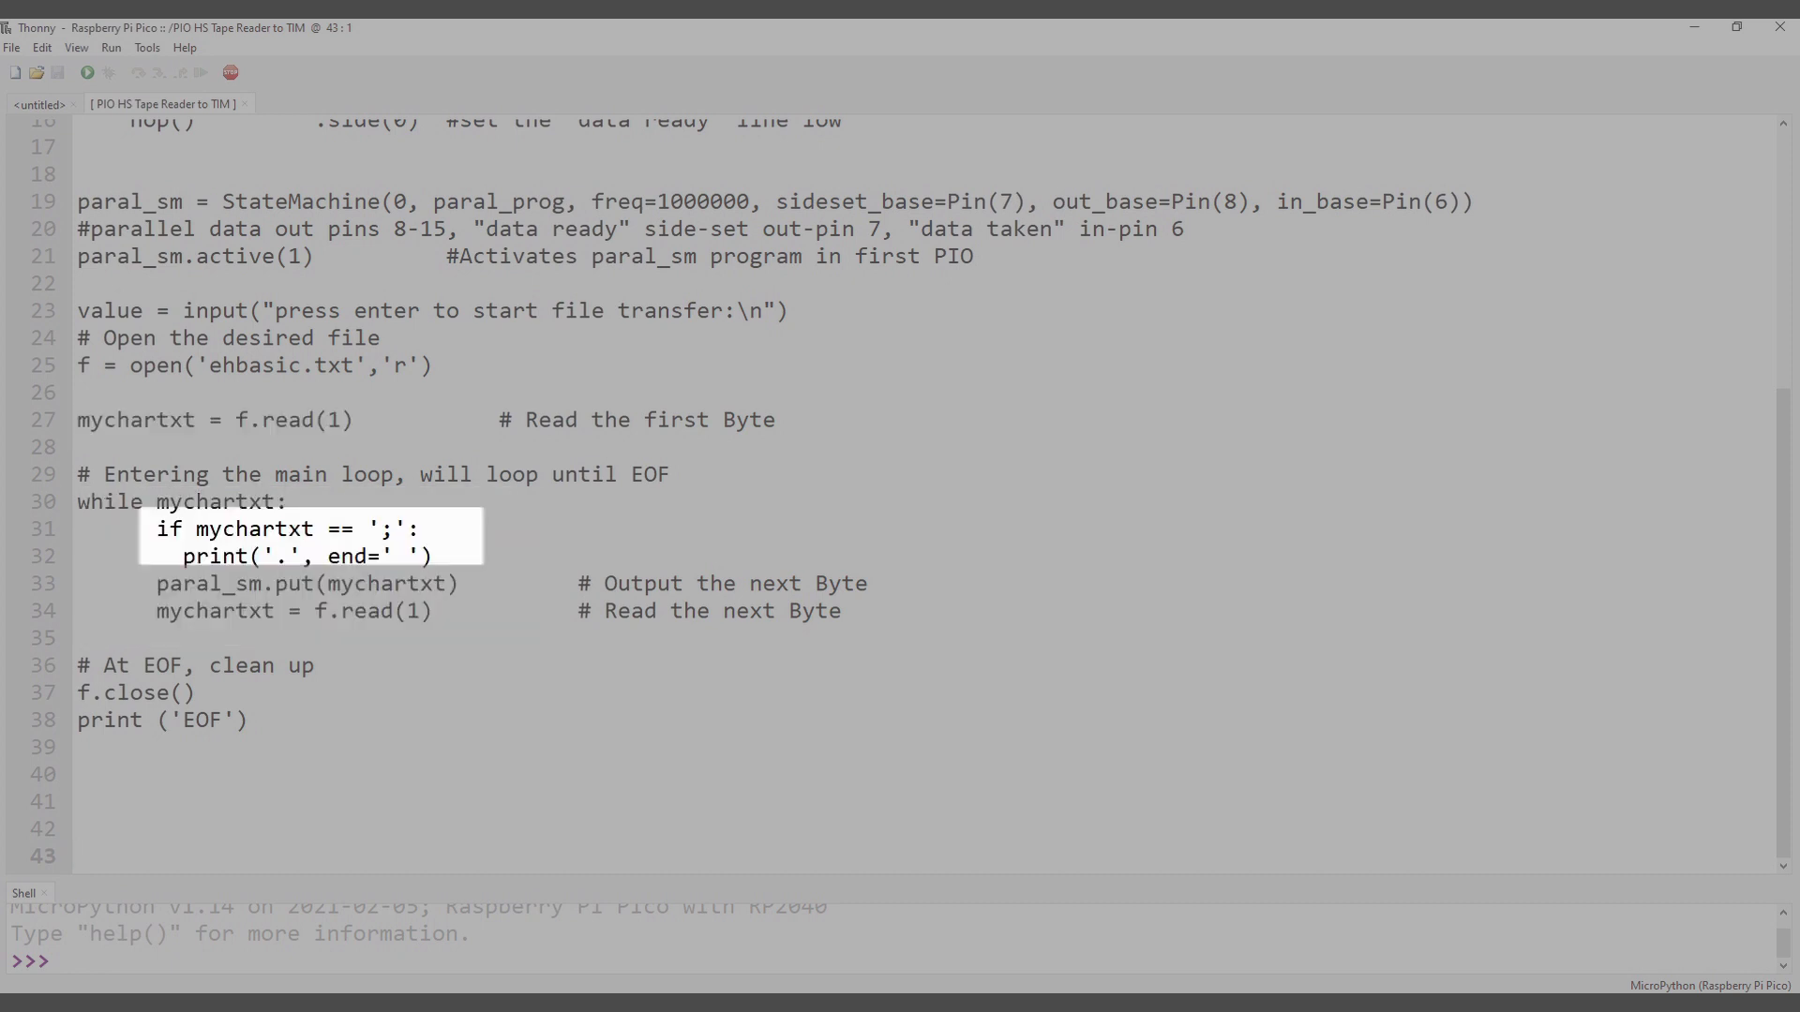
left_click(79, 855)
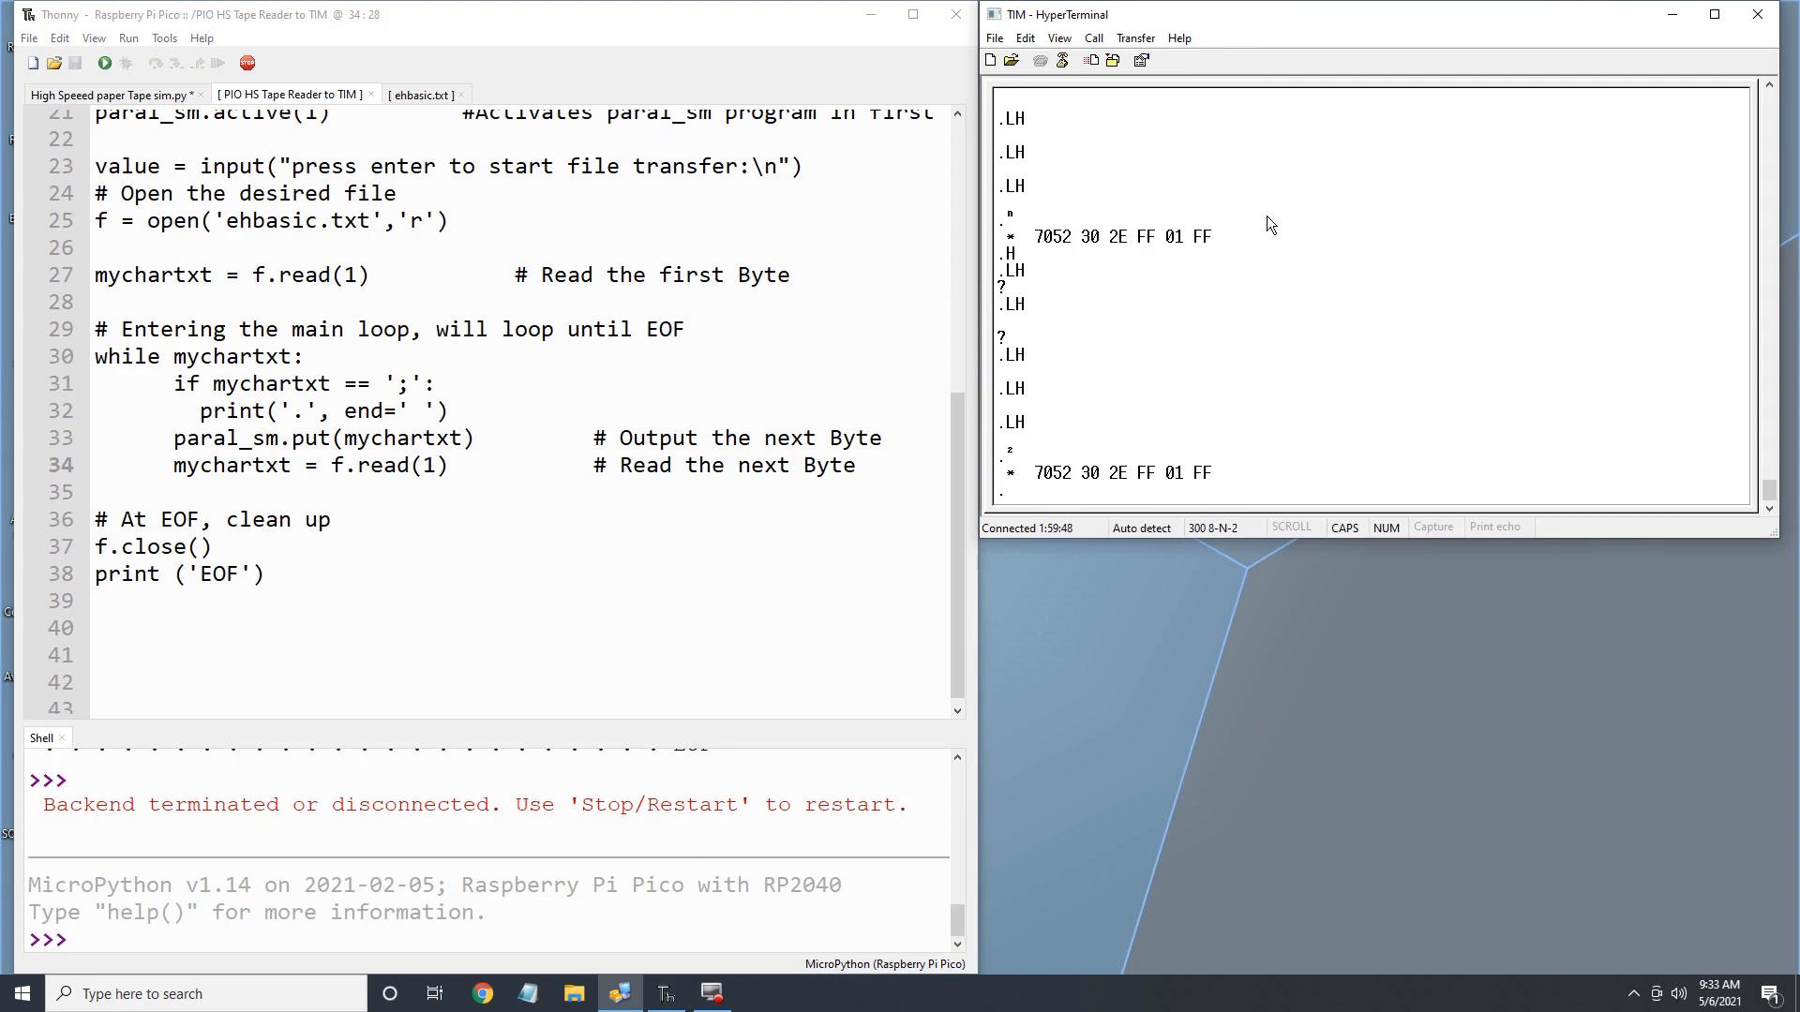
mouse_move(1061, 482)
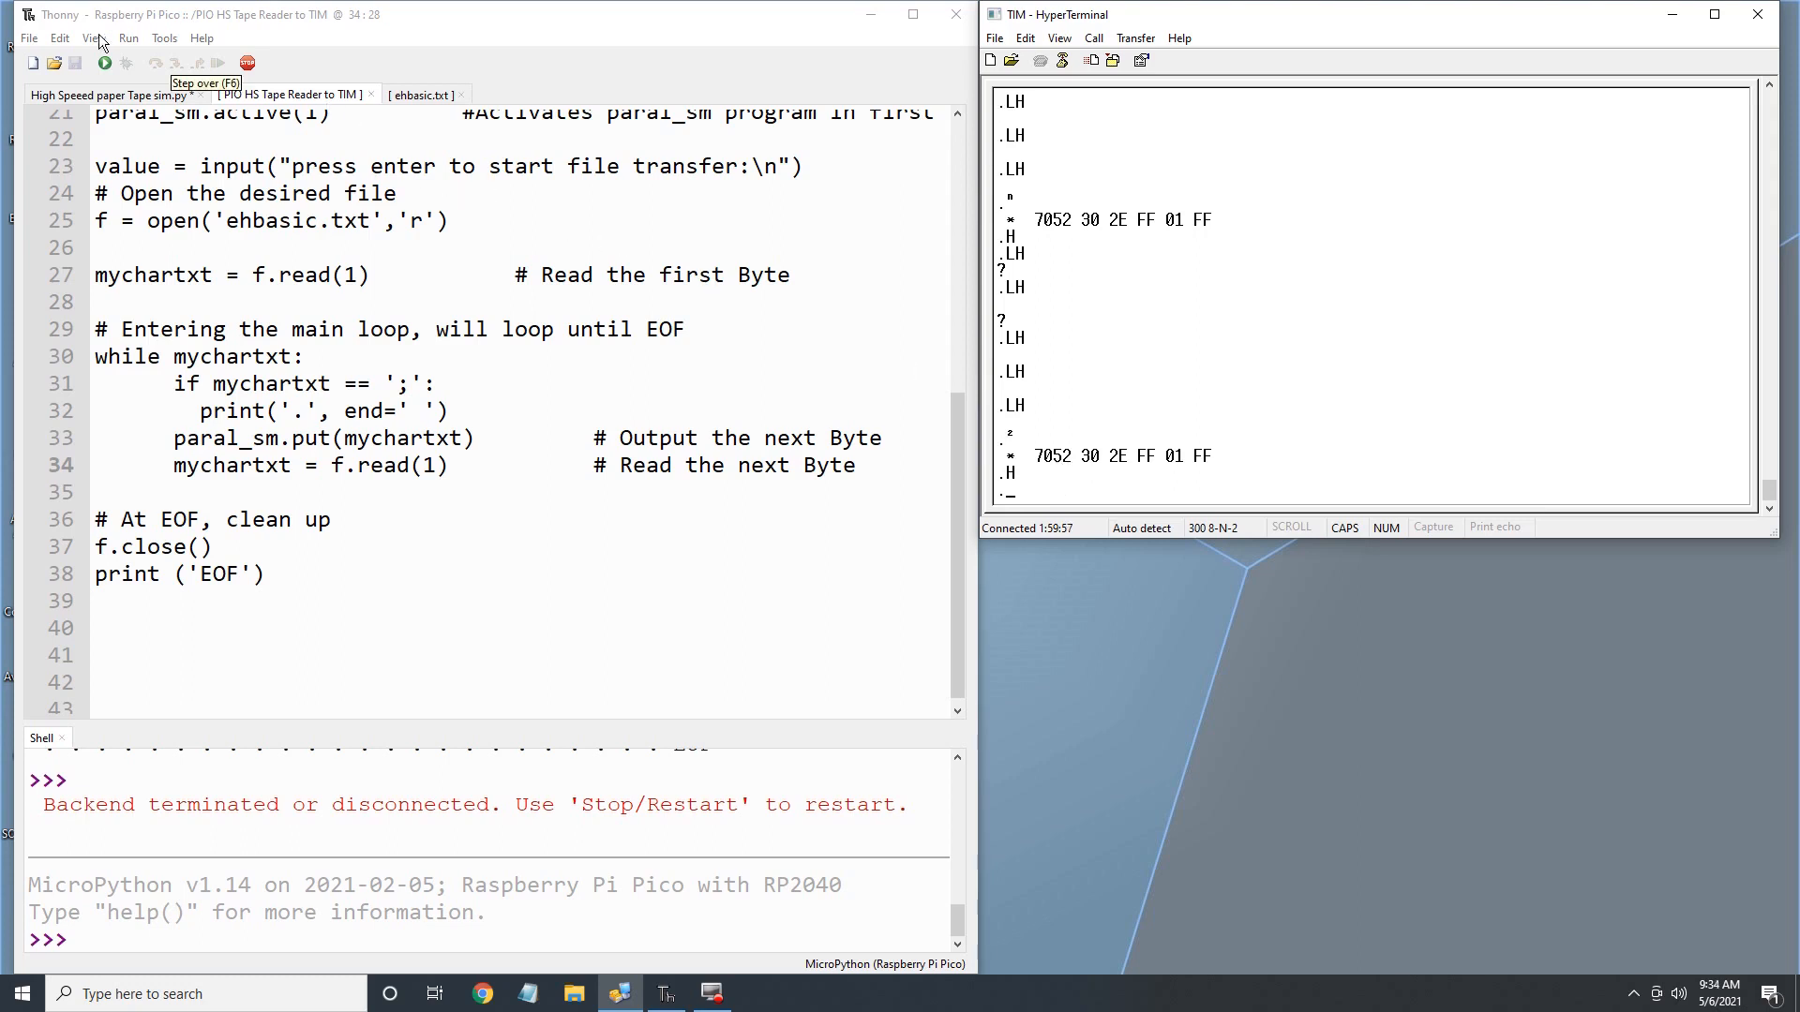
- Start the PIO tape reader script on the Pico so it waits for a keypress
left_click(103, 64)
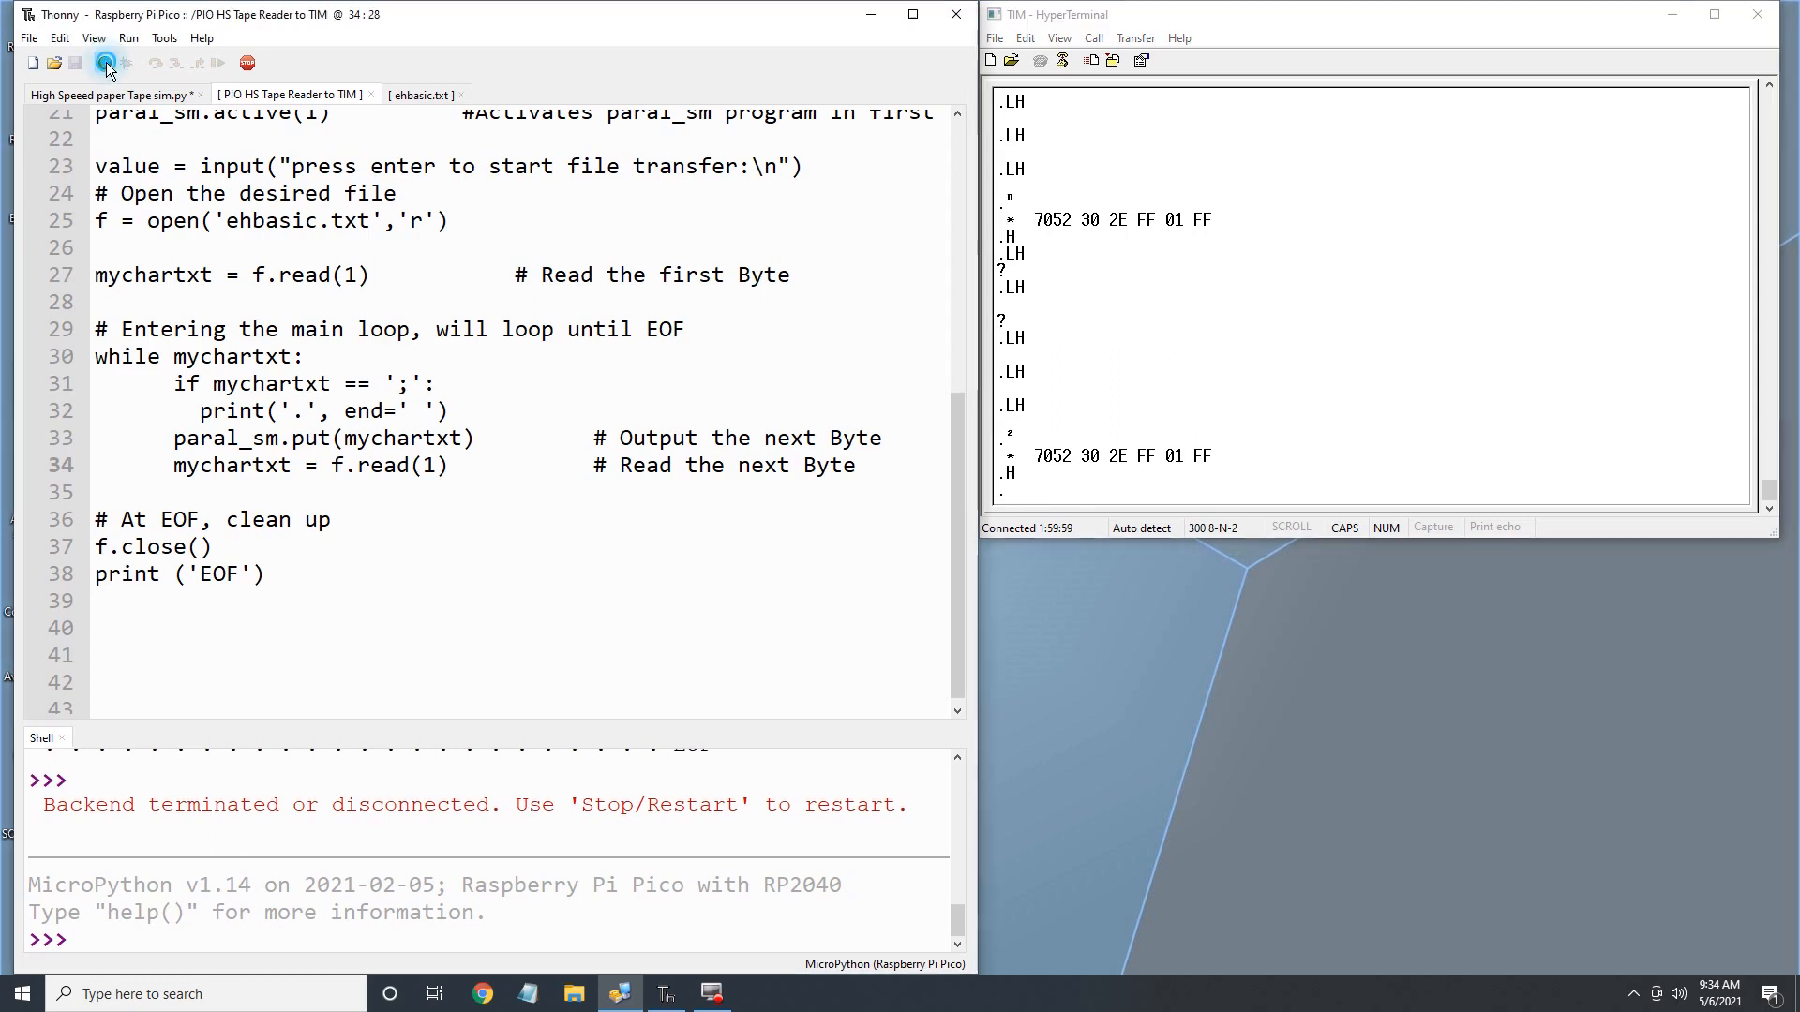
left_click(105, 63)
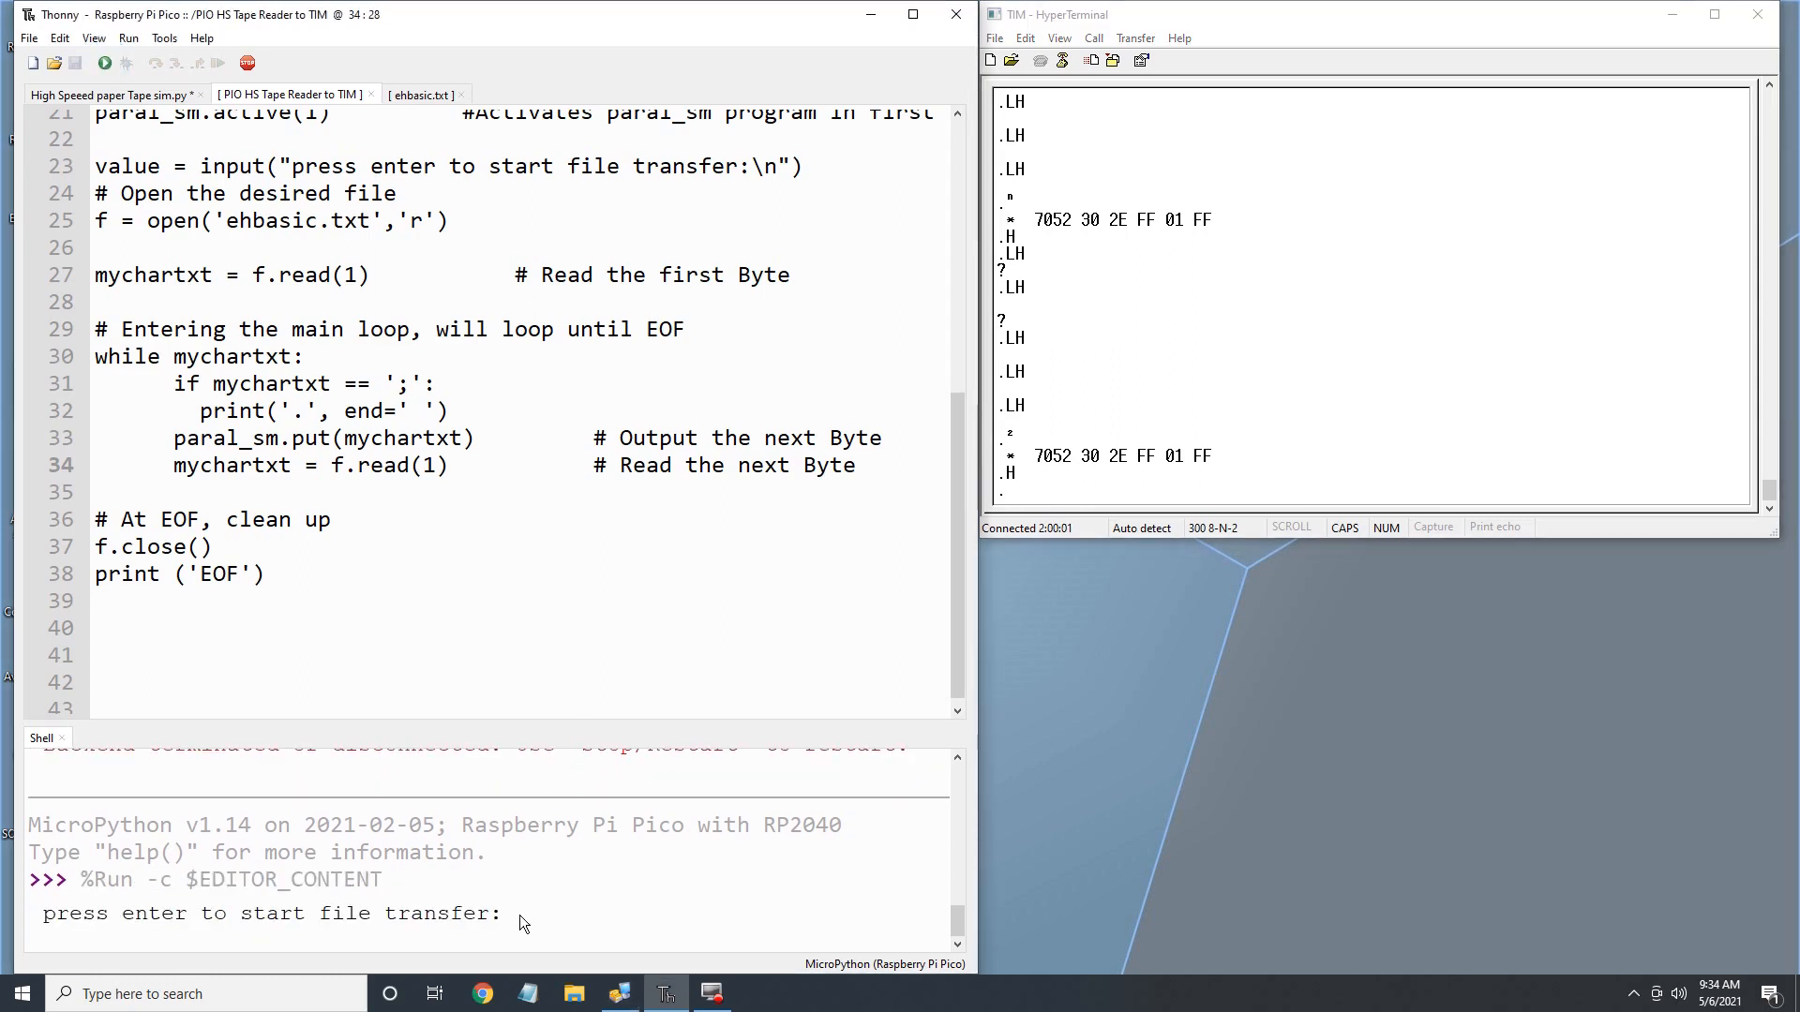